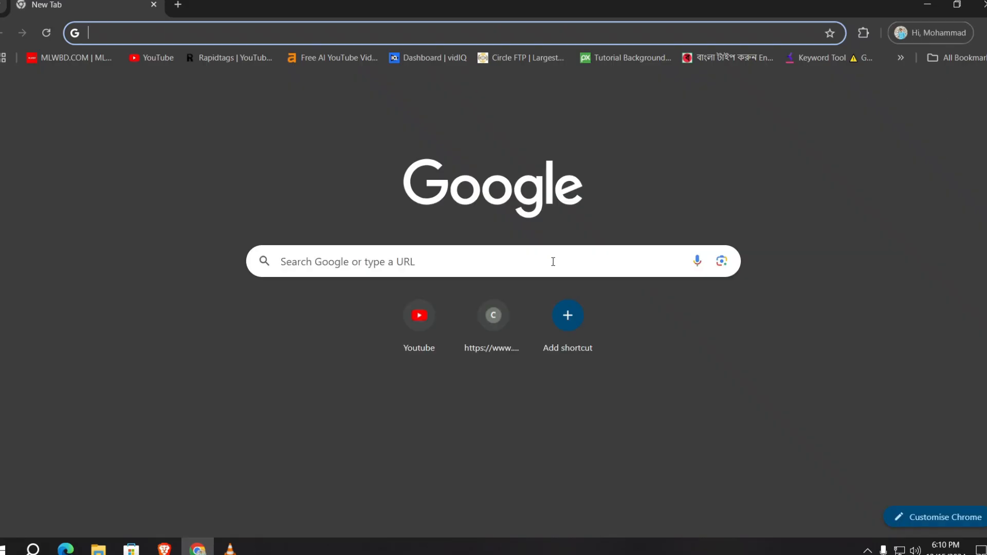
Step: Search 'office deployment tool' and start its download from Microsoft's Office Deployment Tool page
type("office deployment tool")
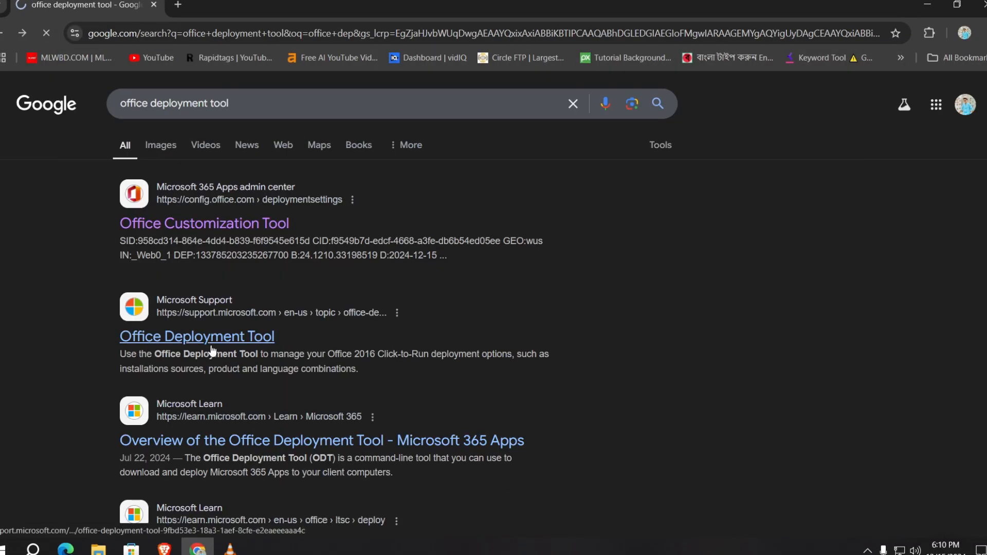
left_click(197, 336)
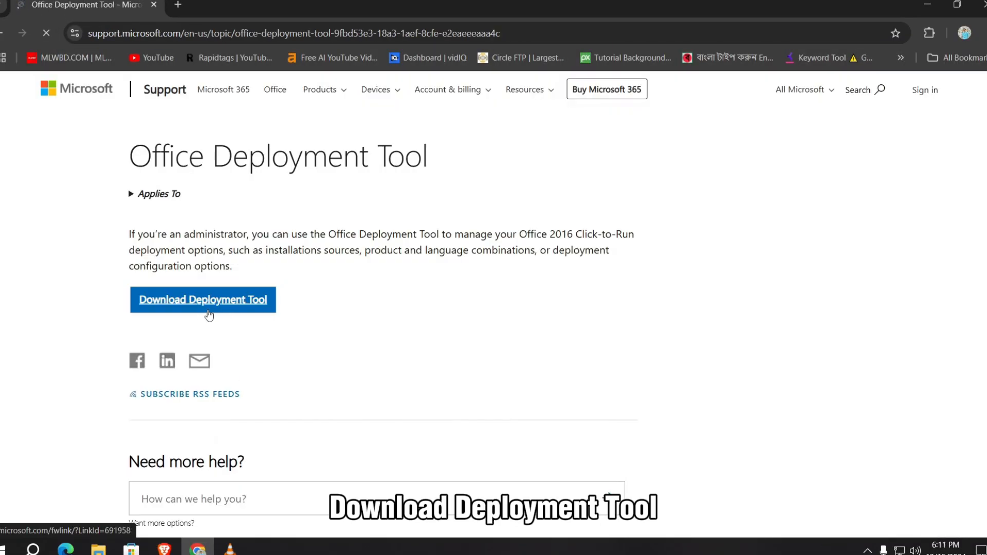
left_click(203, 300)
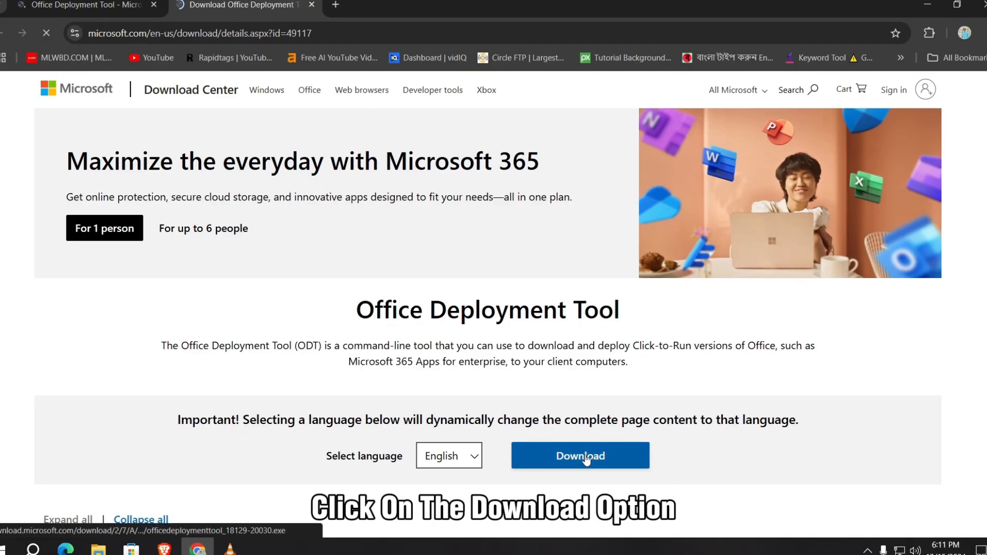
left_click(581, 456)
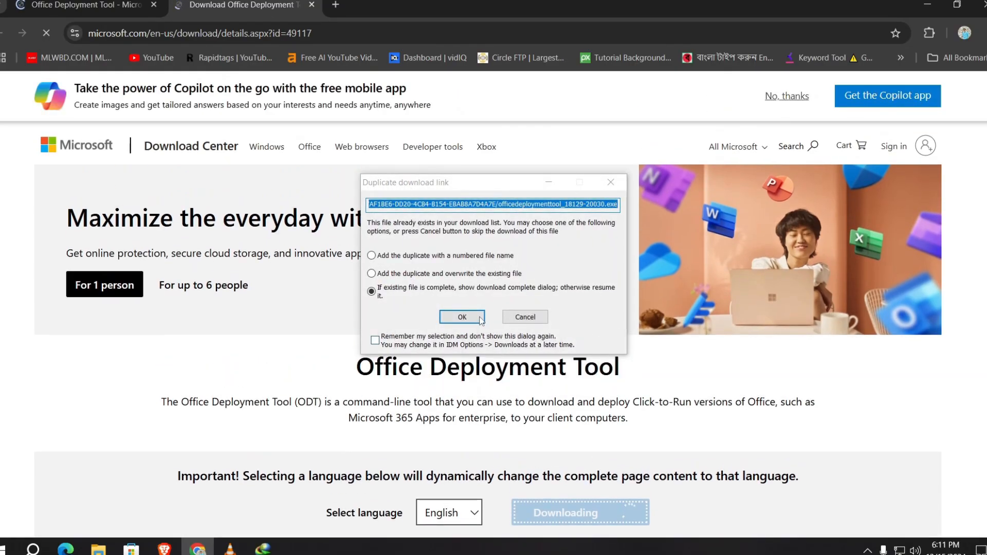
Step: Keep the duplicate download, run the deployment tool, and accept its license terms
left_click(462, 317)
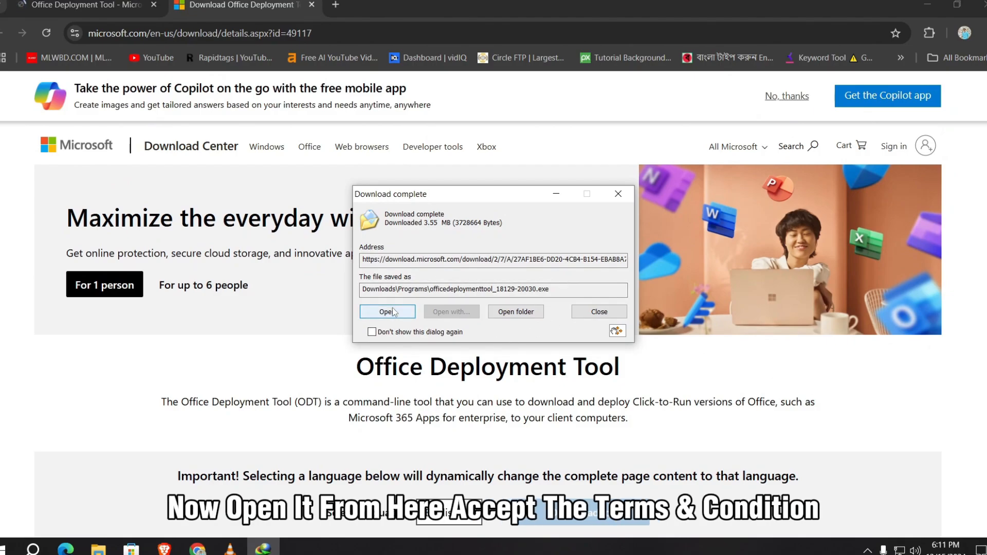
left_click(387, 312)
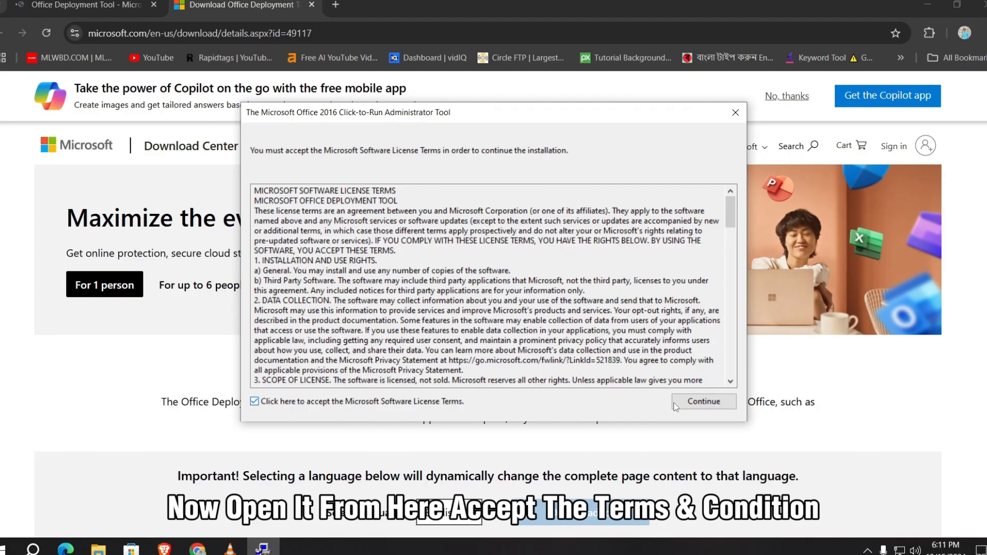
left_click(704, 401)
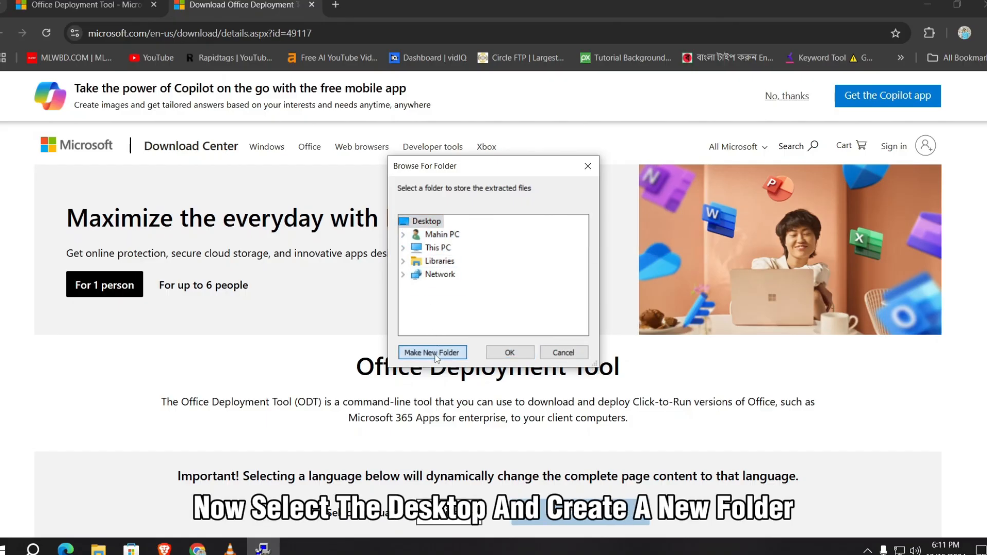
Step: Extract the tool's files into a new desktop folder named 'Office 2024'
left_click(432, 353)
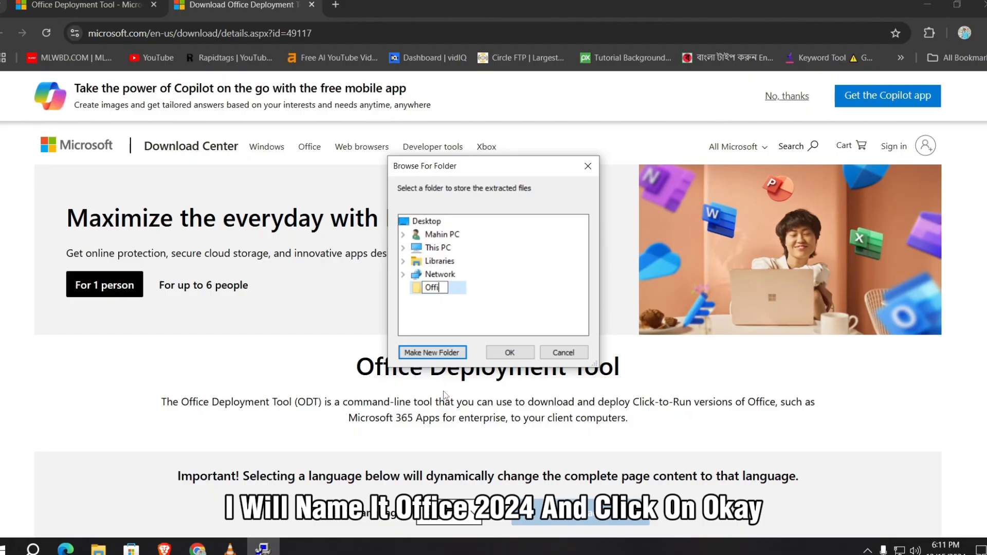
type("Office 2024")
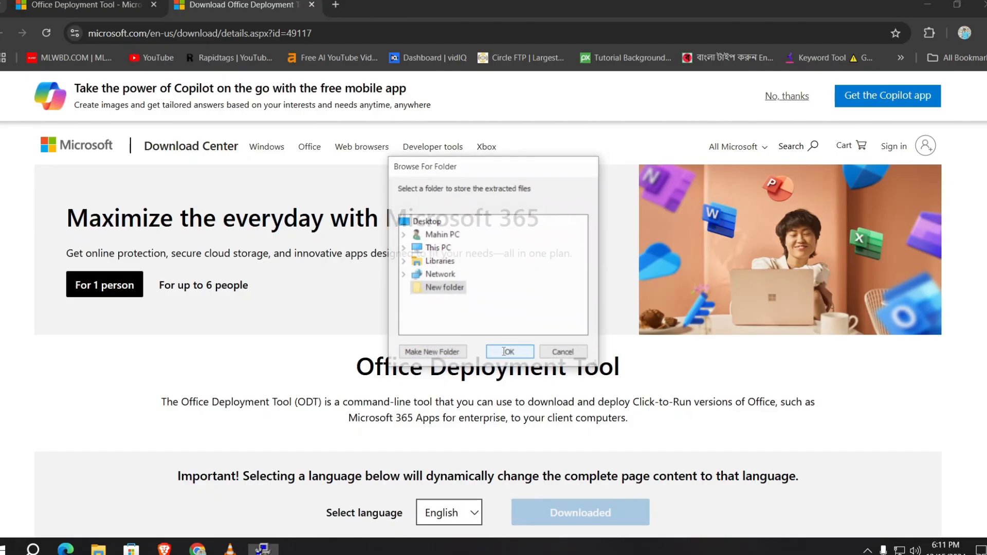
left_click(510, 352)
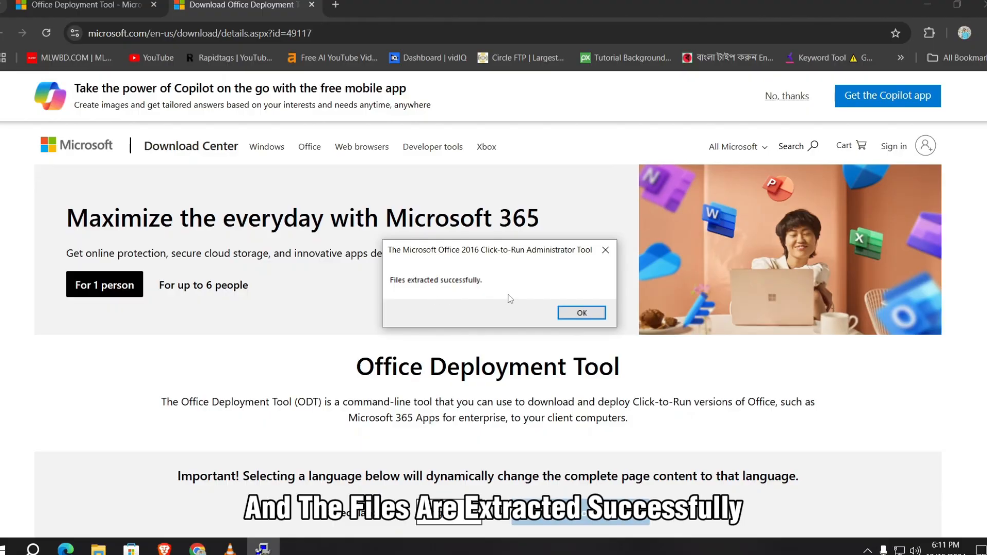
left_click(582, 313)
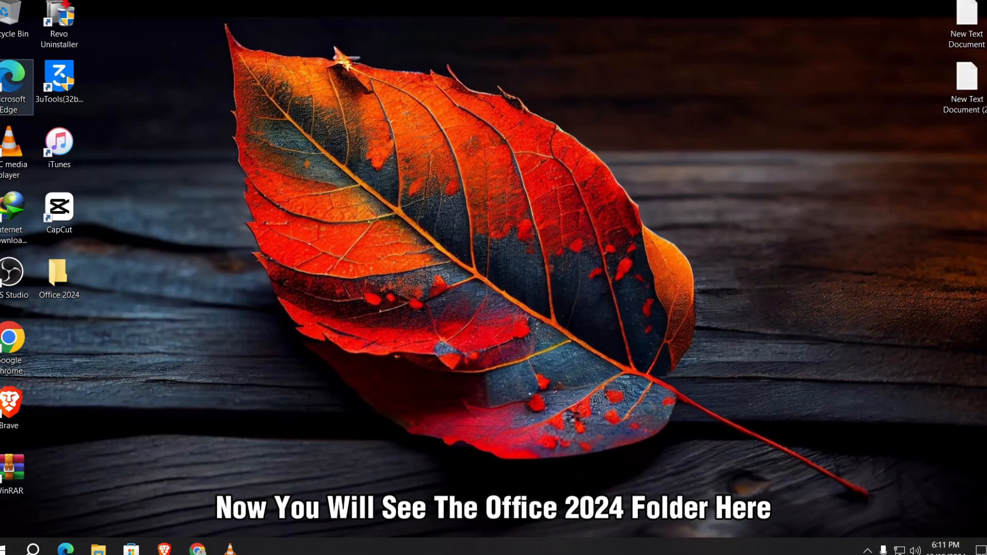
Step: Run officedeploymenttool from Downloads > Programs as administrator, extracting to Office 2024
left_click(58, 275)
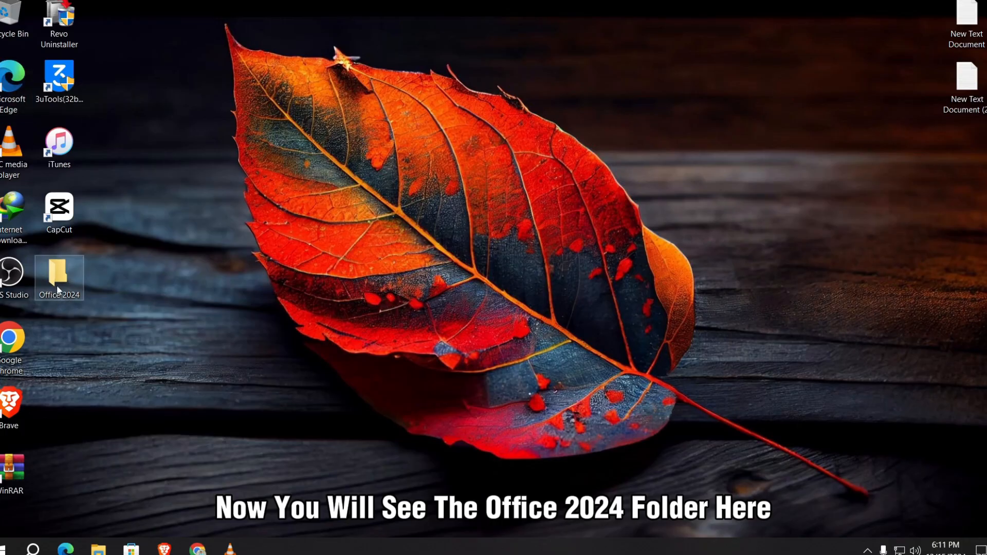
double_click(58, 275)
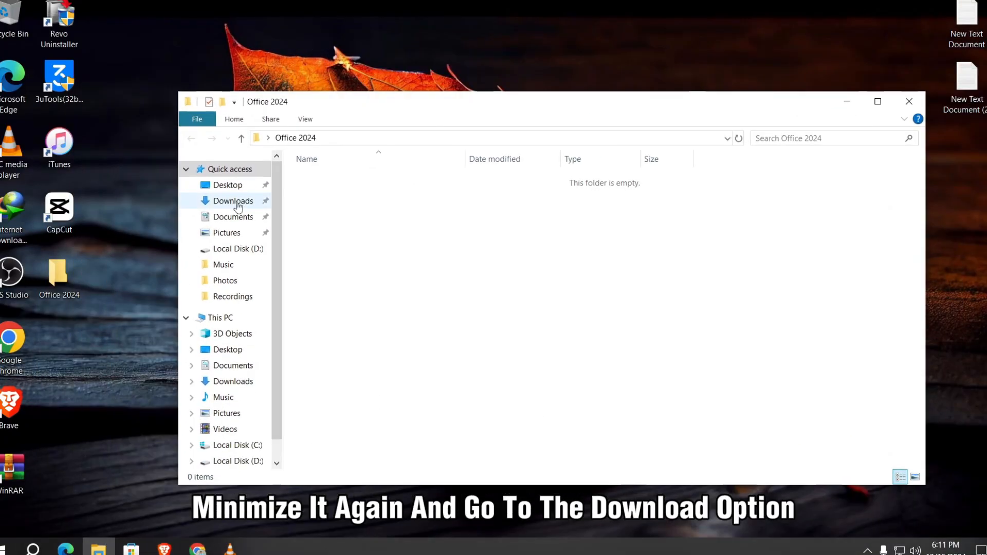
left_click(232, 200)
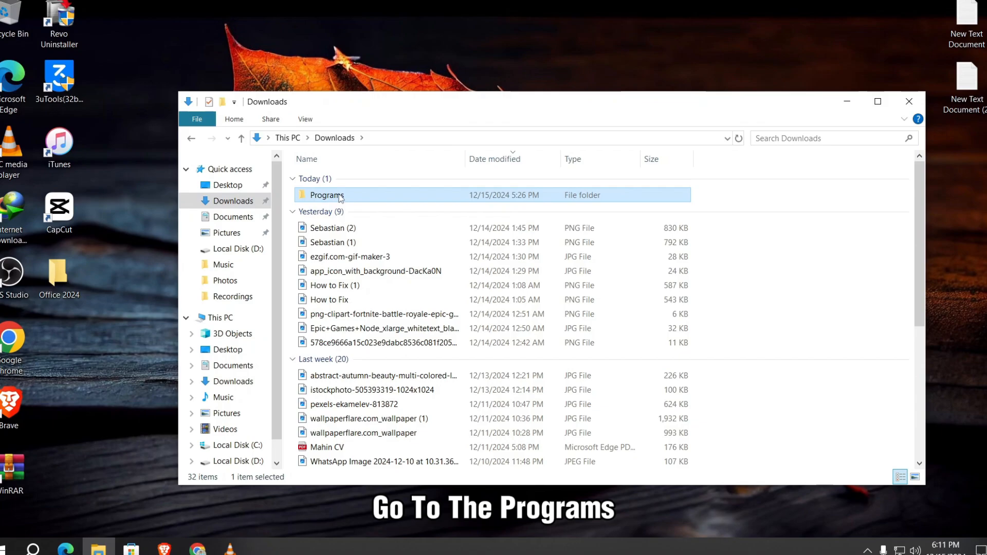
double_click(326, 194)
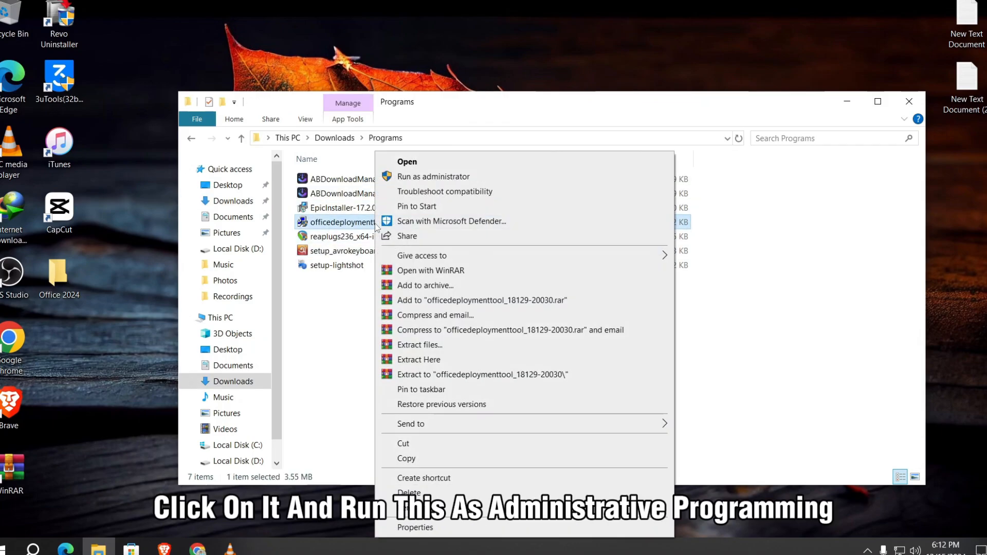
mouse_move(417, 178)
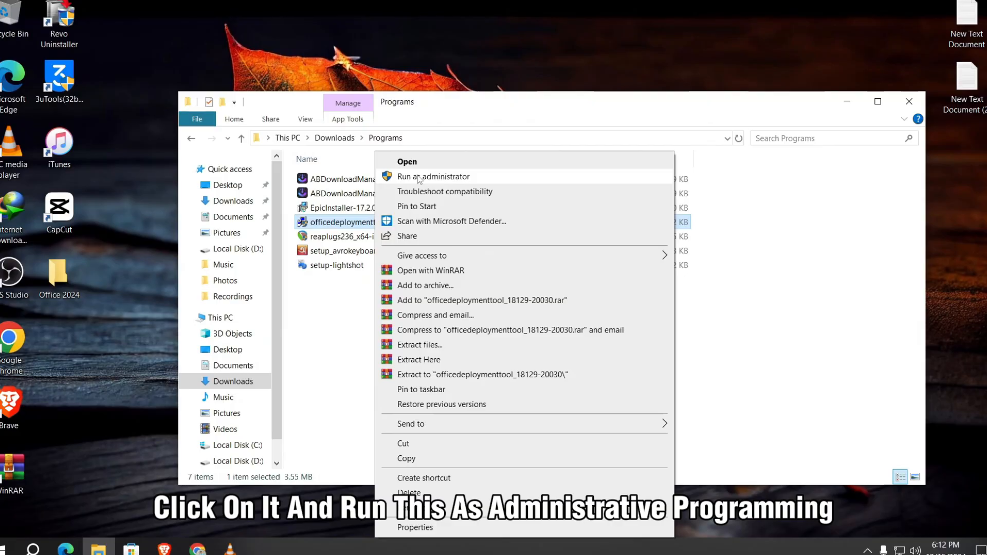
left_click(433, 177)
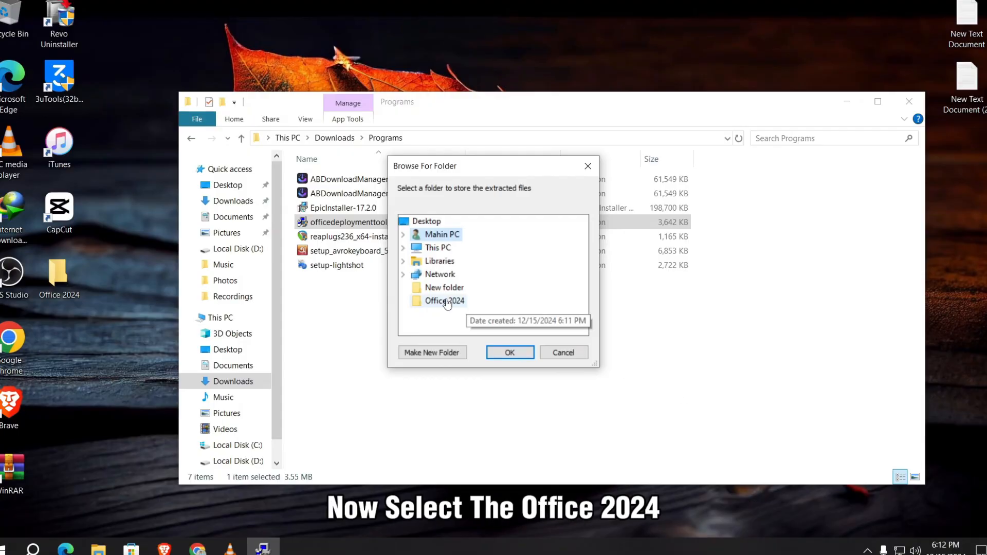
left_click(510, 352)
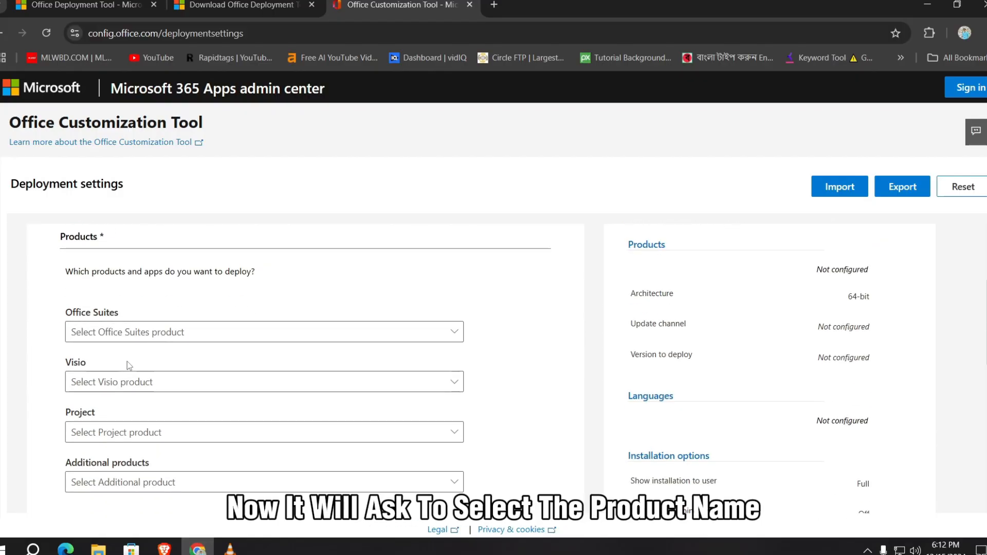
mouse_move(112, 256)
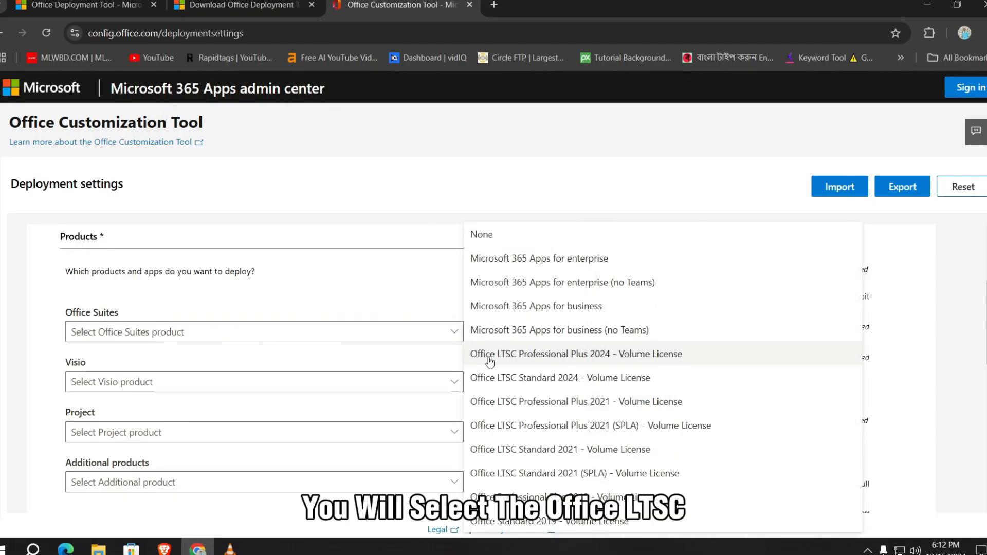
mouse_move(576, 365)
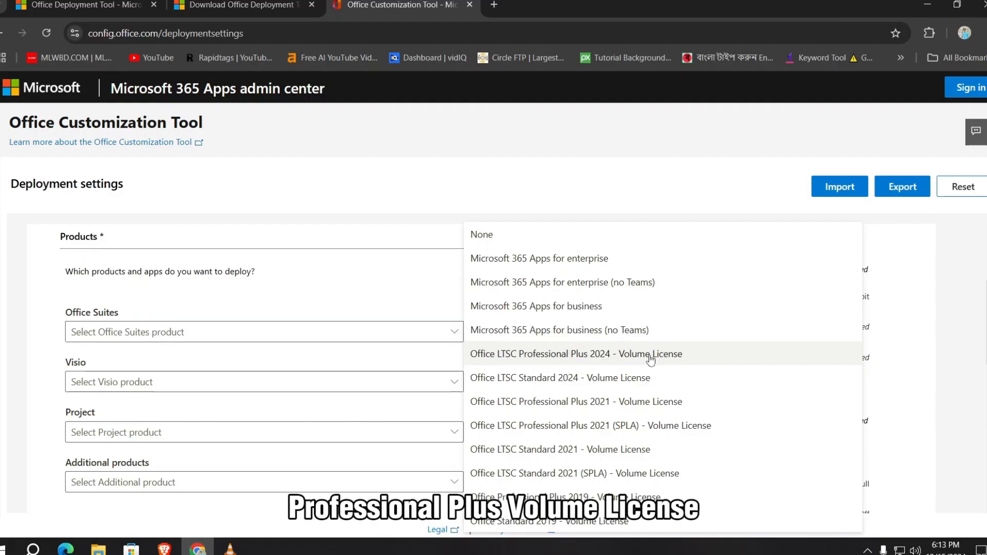
Step: Choose Office LTSC Professional Plus 2024 and exclude Publisher and OneDrive Desktop
left_click(575, 354)
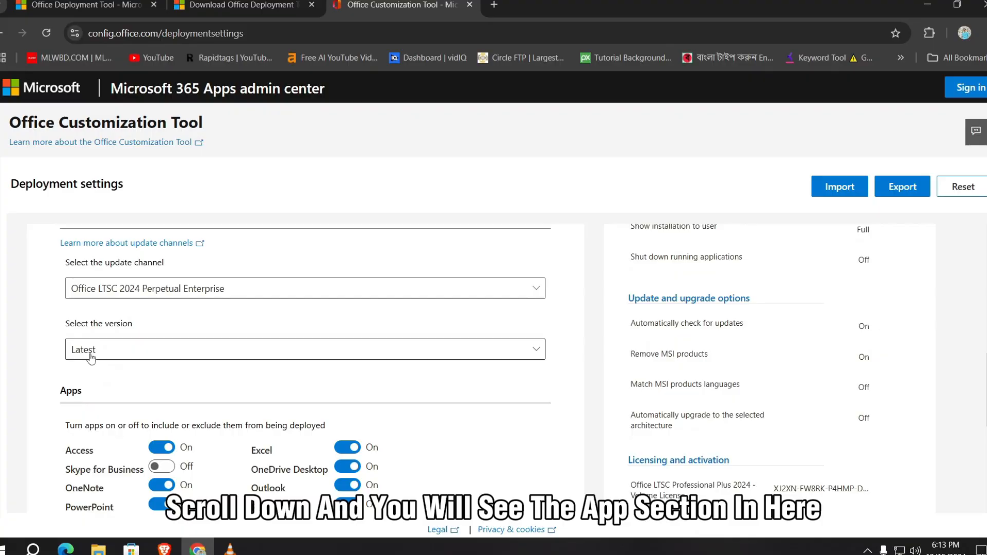
scroll("down", 3)
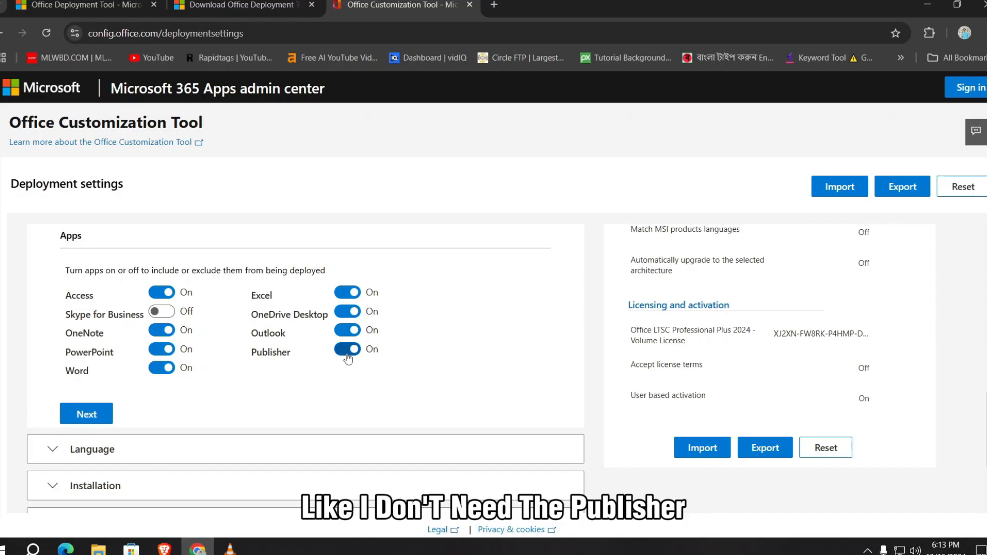
left_click(347, 350)
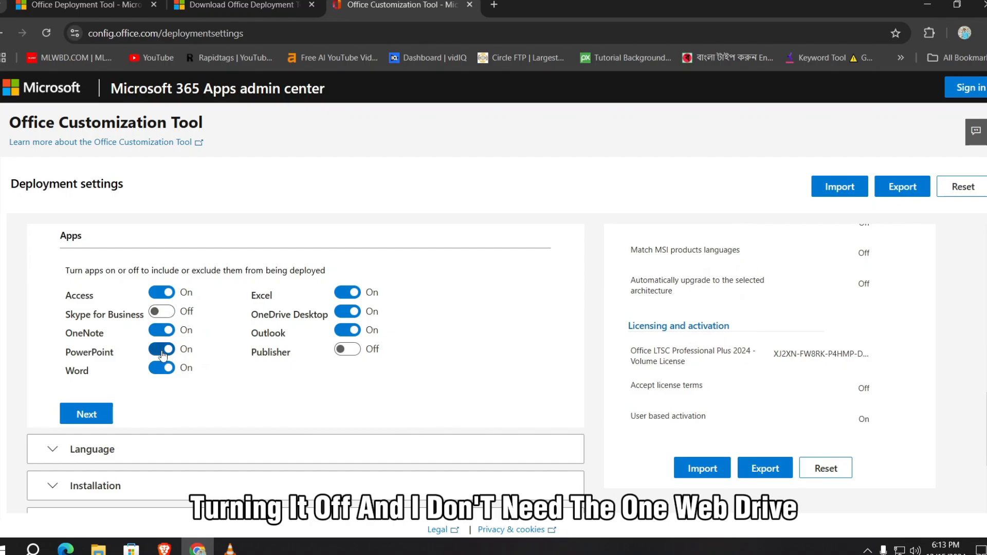
left_click(347, 311)
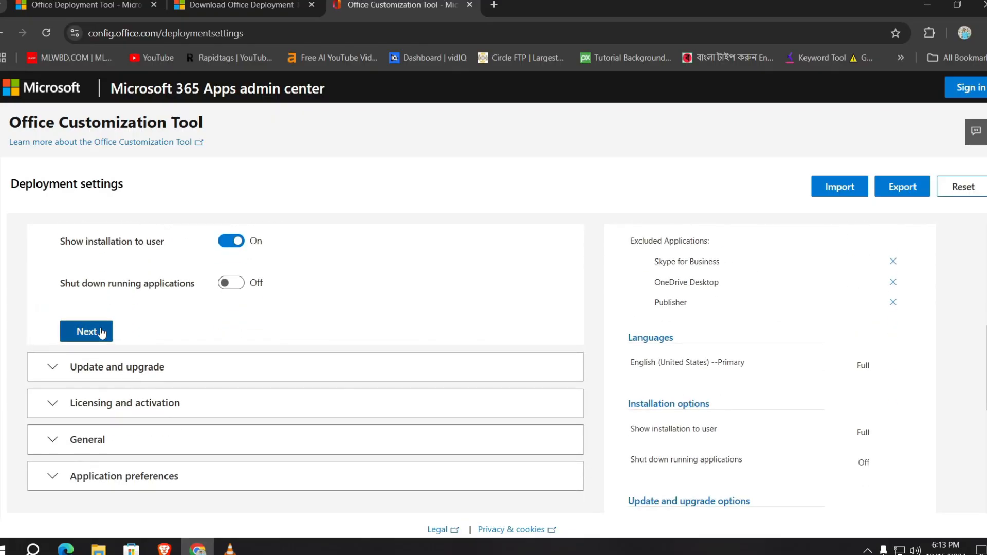
Step: Turn off 'Uninstall any MSI versions of Office' and advance past licensing to application preferences
left_click(86, 331)
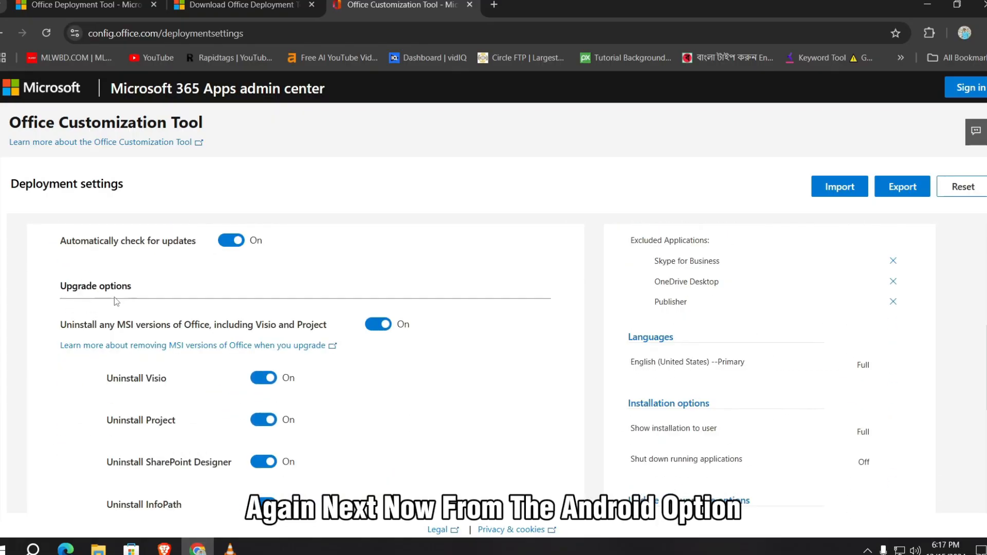
left_click(377, 324)
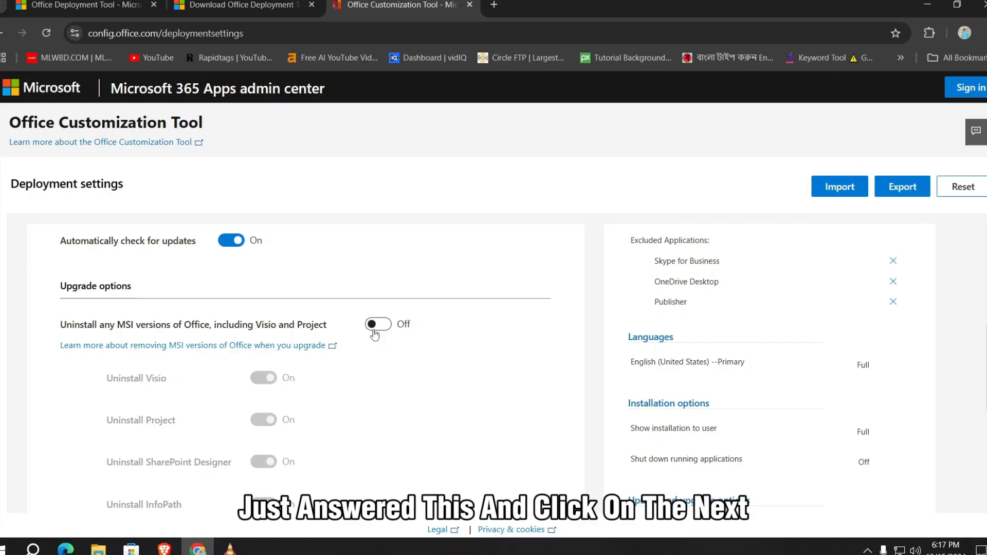
scroll("down", 3)
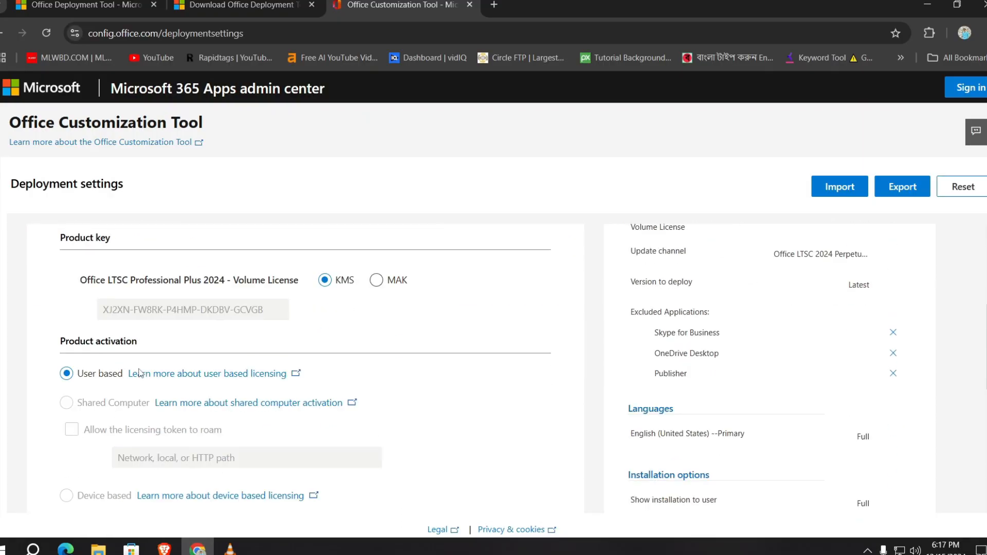
scroll("down", 3)
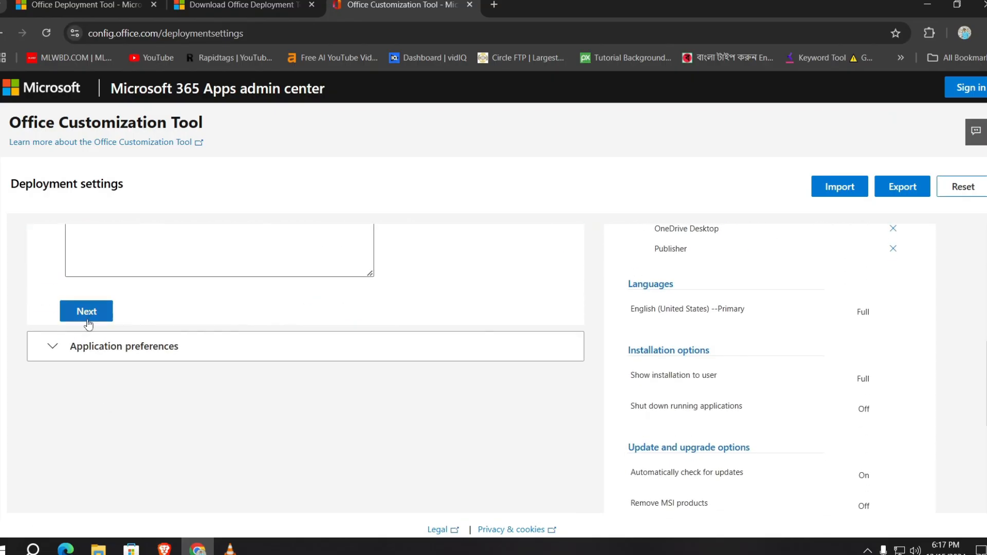
left_click(86, 311)
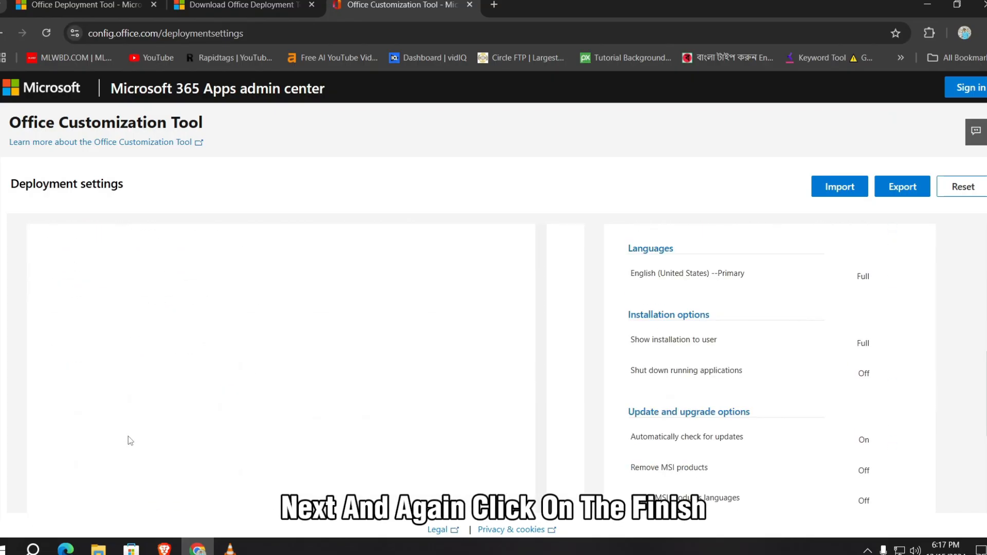
scroll("down", 3)
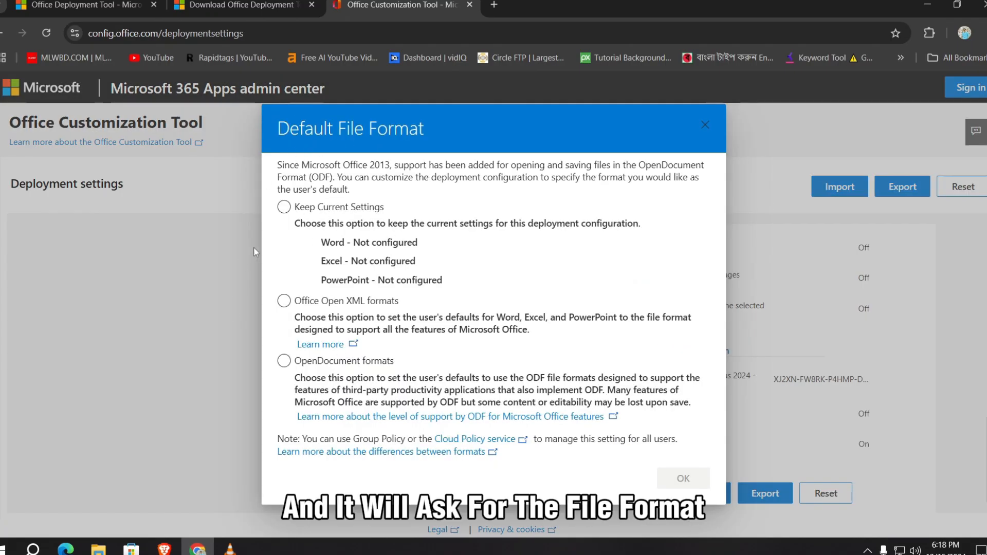
Step: Set Office Open XML as default format, accept the license, and export Configuration.xml
left_click(283, 301)
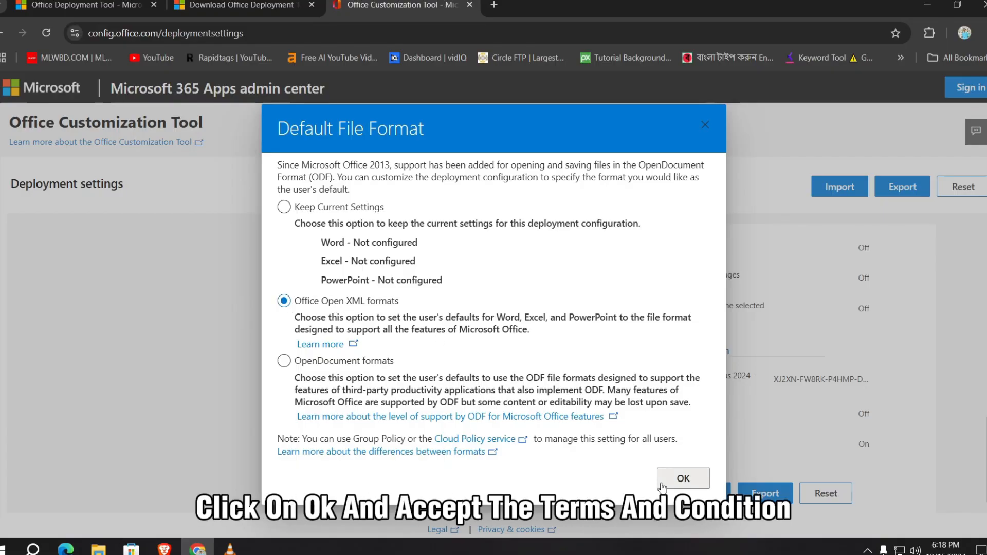
left_click(683, 478)
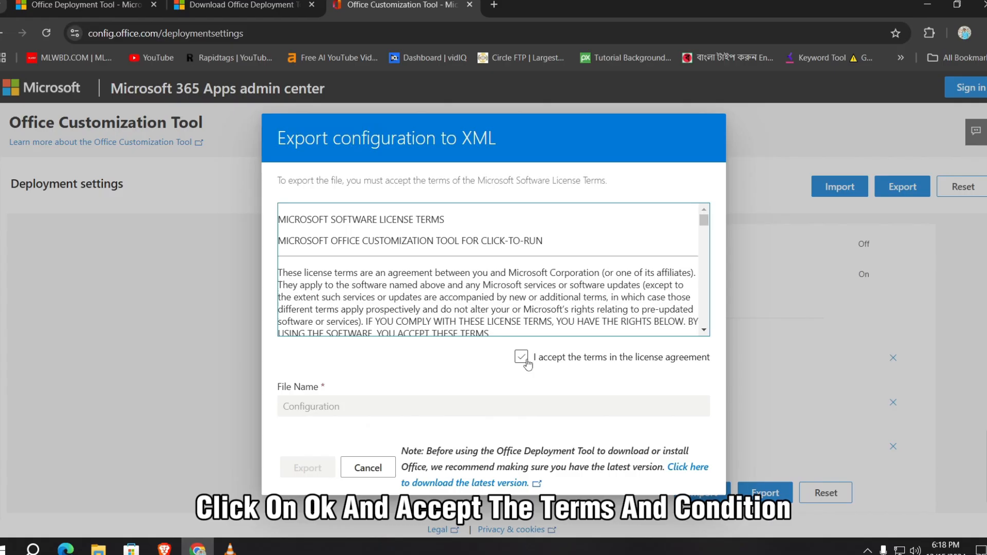
left_click(521, 357)
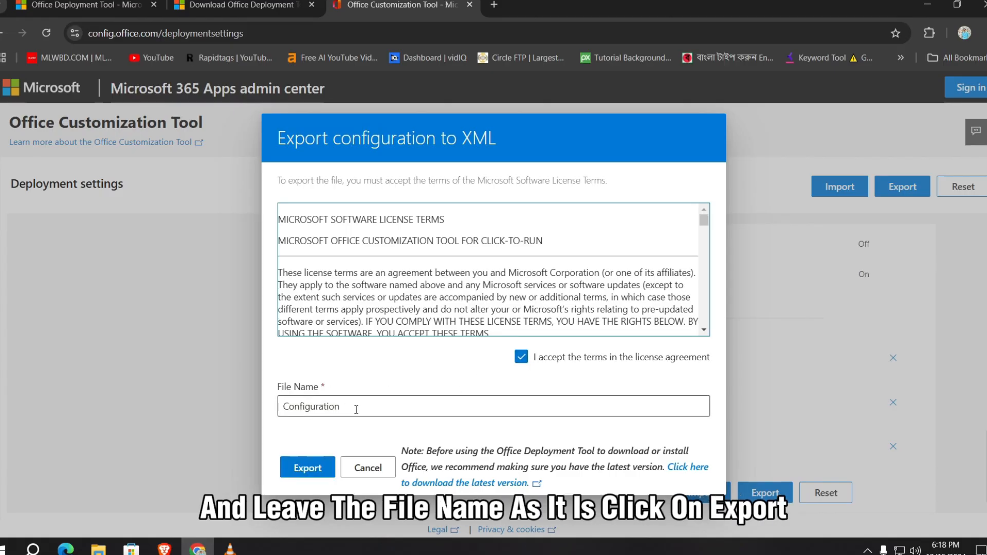
left_click(307, 468)
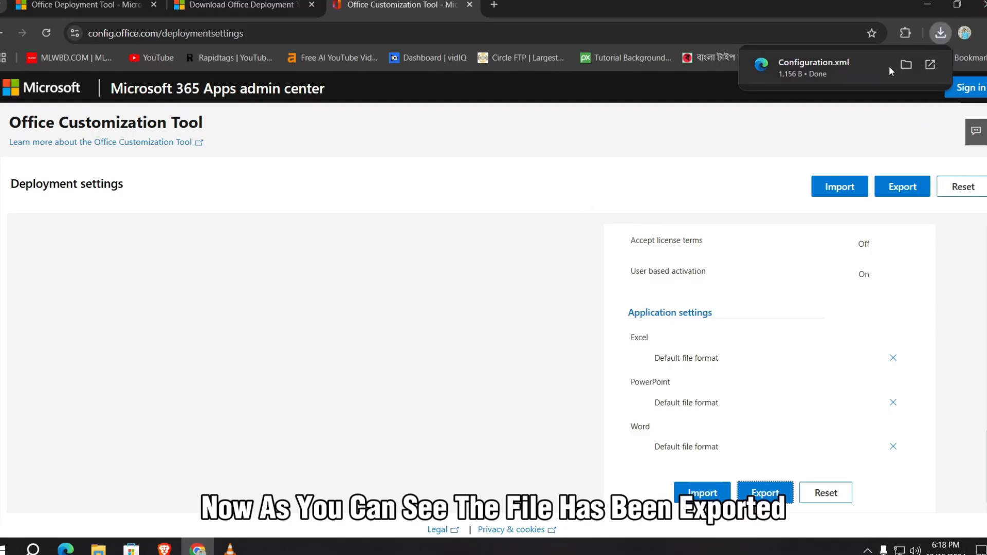
mouse_move(906, 65)
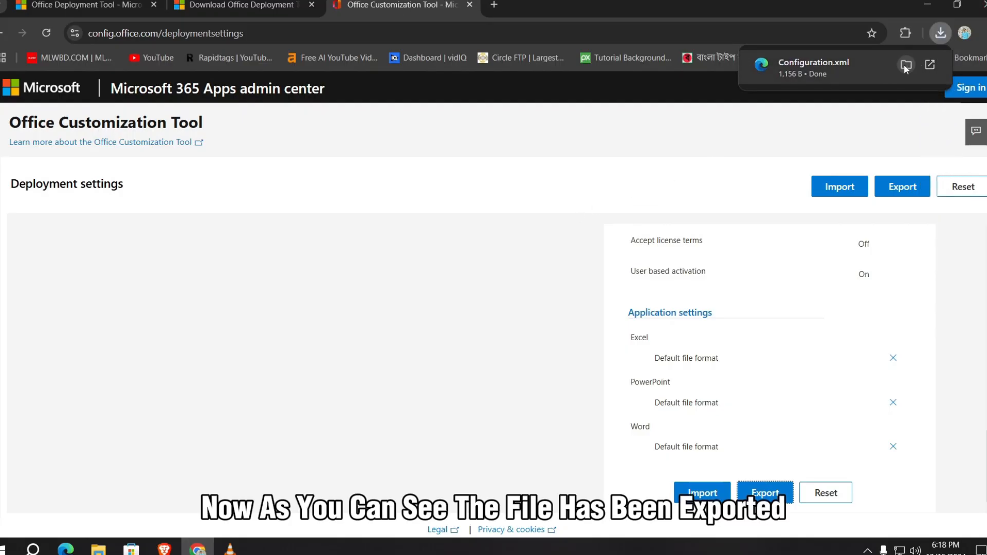
Step: Move Configuration.xml into the Office 2024 folder and move that folder to Local Disk (C:)
left_click(905, 65)
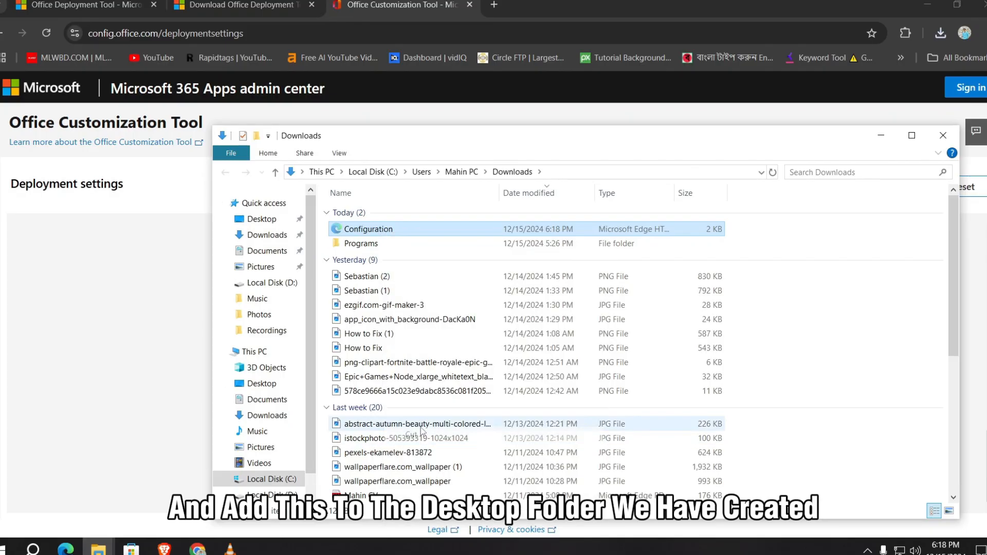
left_click(261, 384)
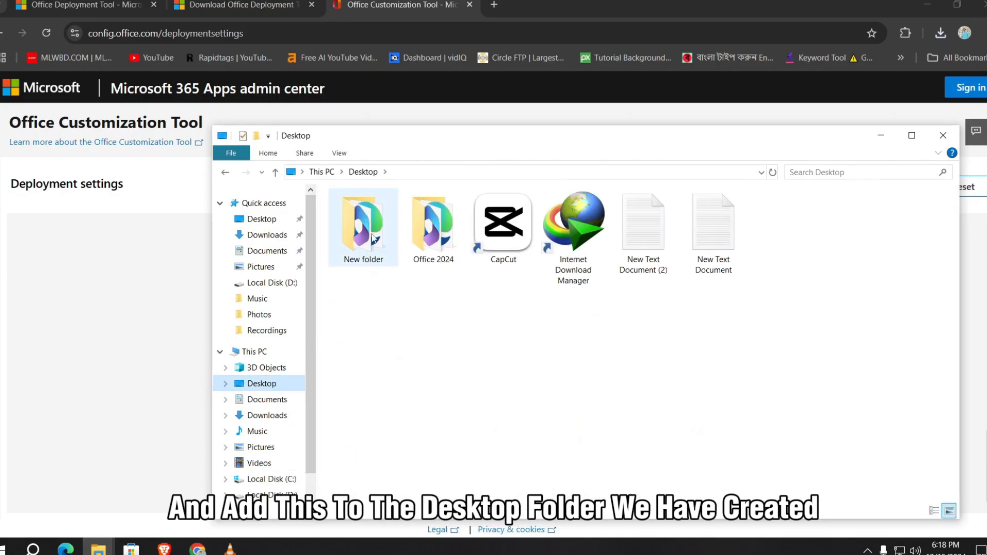
double_click(363, 223)
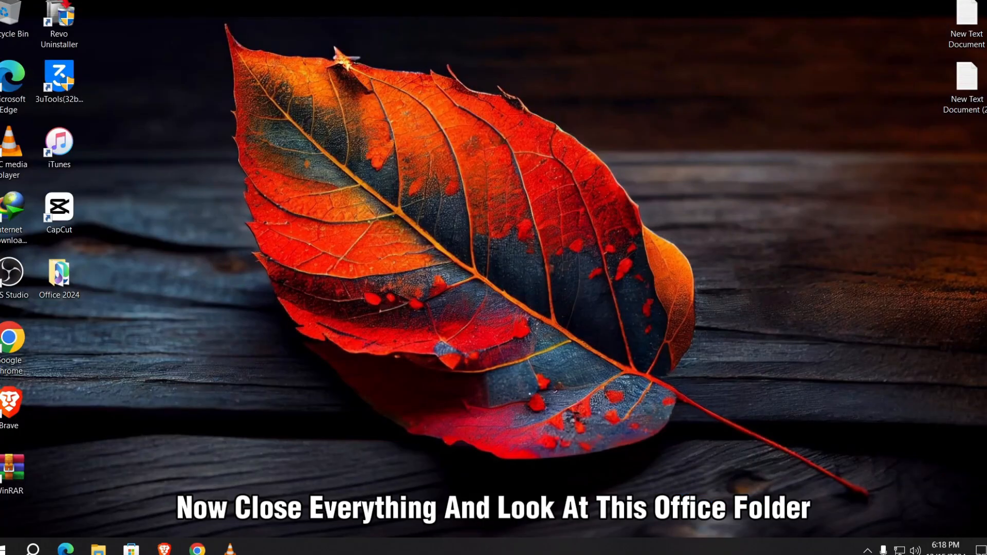
left_click(59, 274)
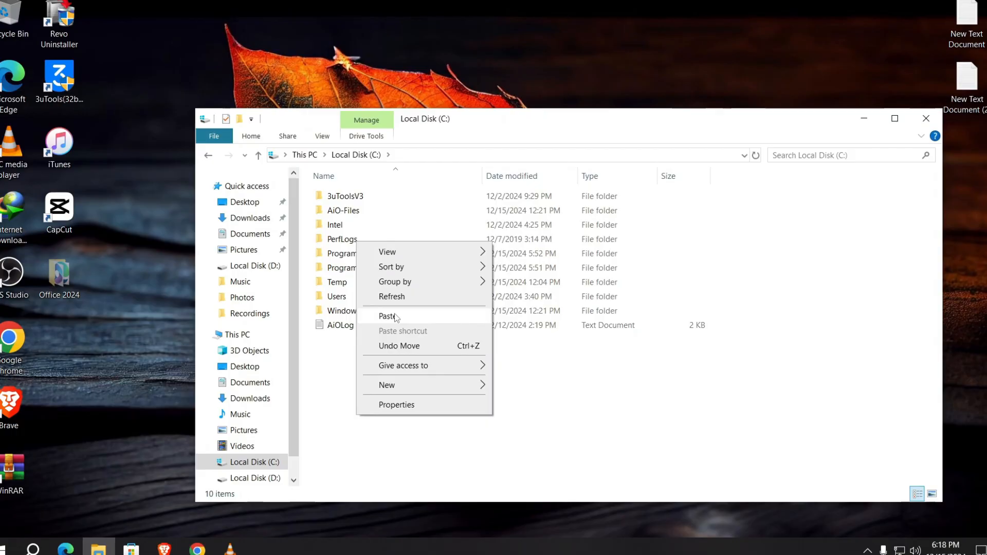
left_click(386, 316)
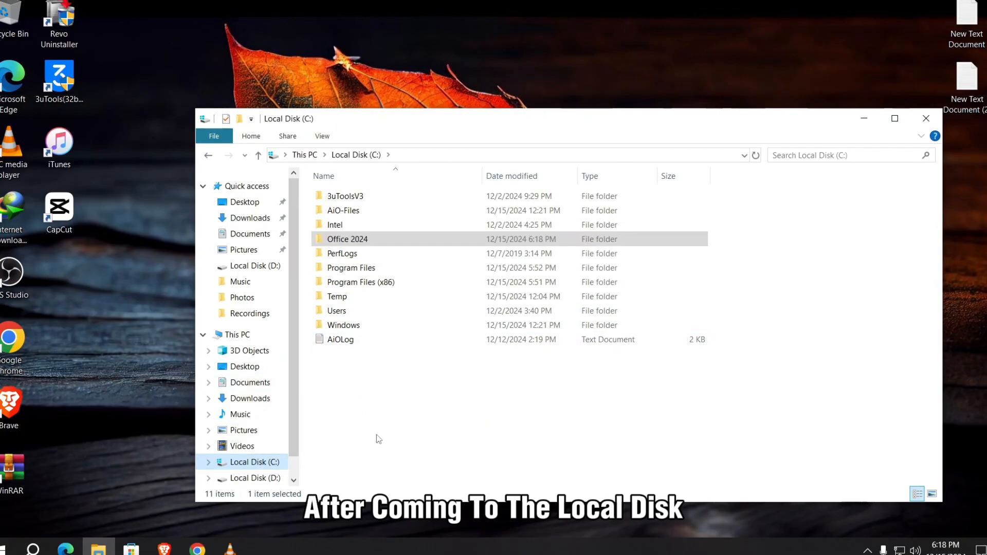
double_click(347, 239)
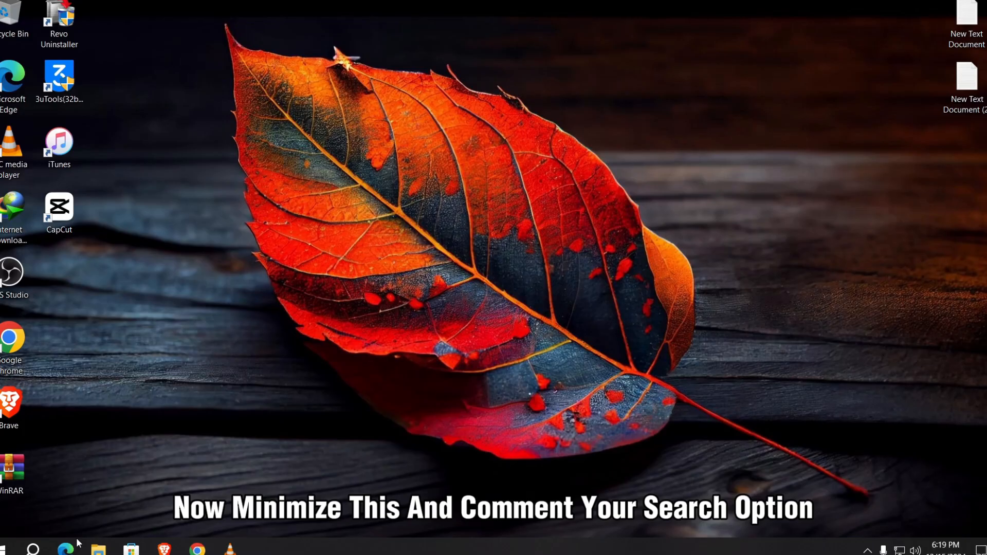
Step: Search Windows for 'command prompt' and run it as administrator
left_click(34, 550)
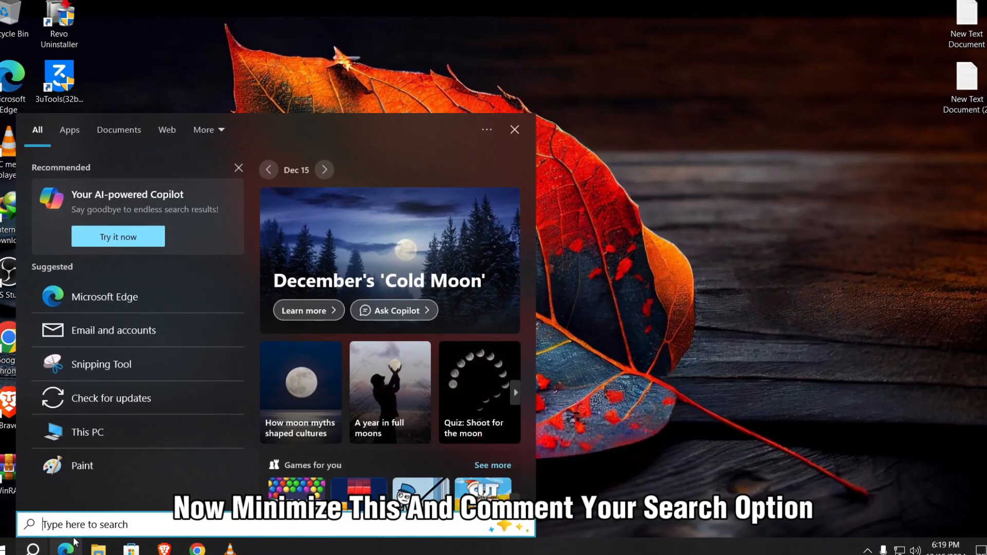
type("calculator")
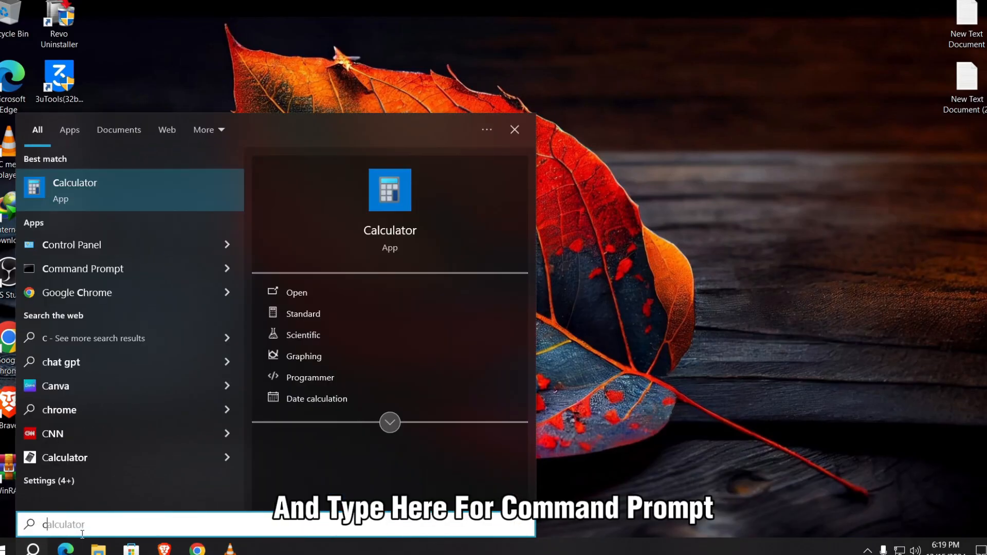
type("command Prompt")
type("cd")
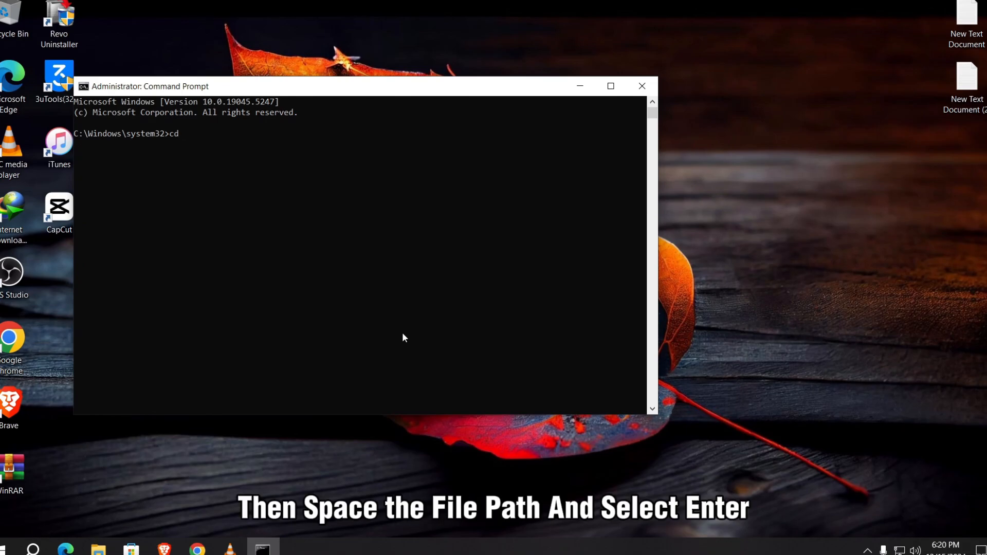
Step: Run cd C:\Office 2024, then setup /configure configuration.xml
type("C:\\Office 2024")
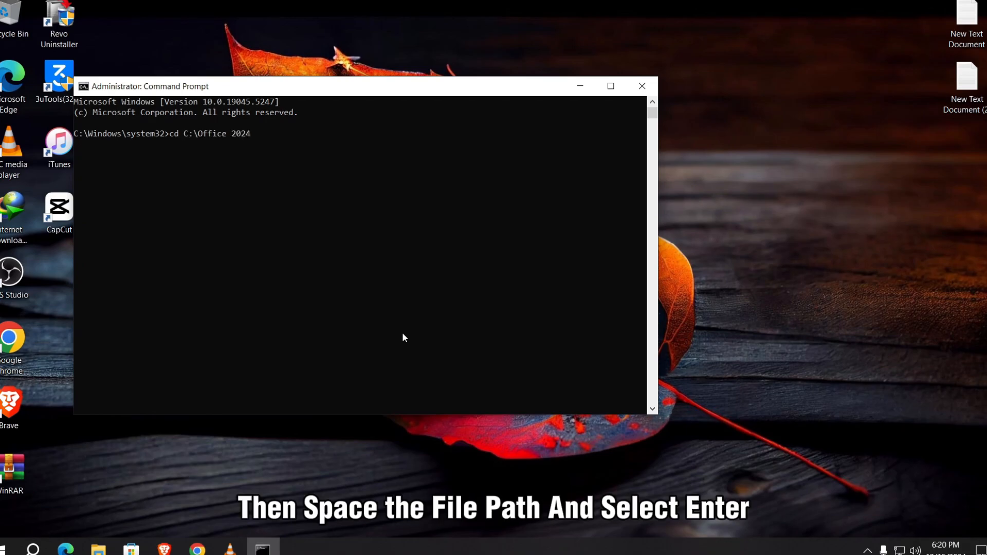
key("Enter")
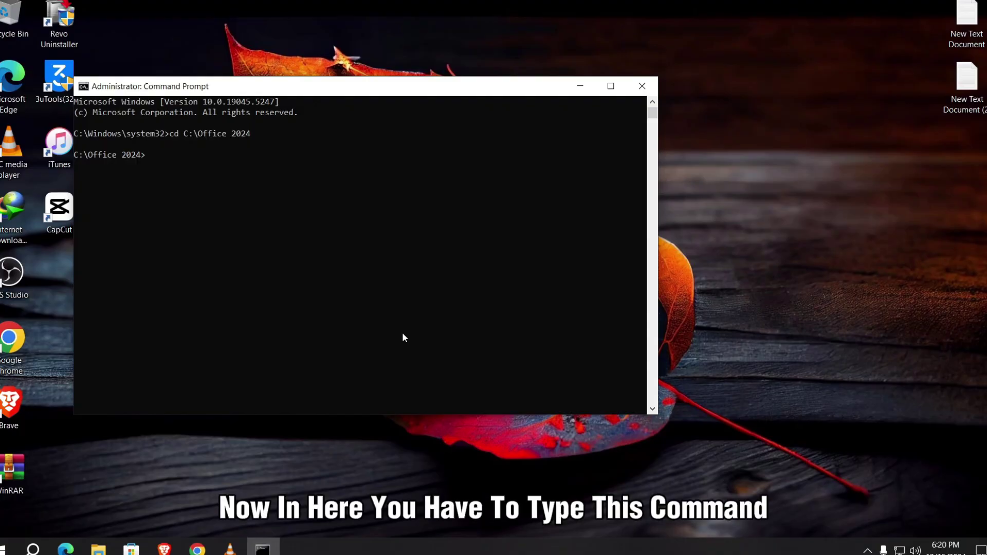
type("setup")
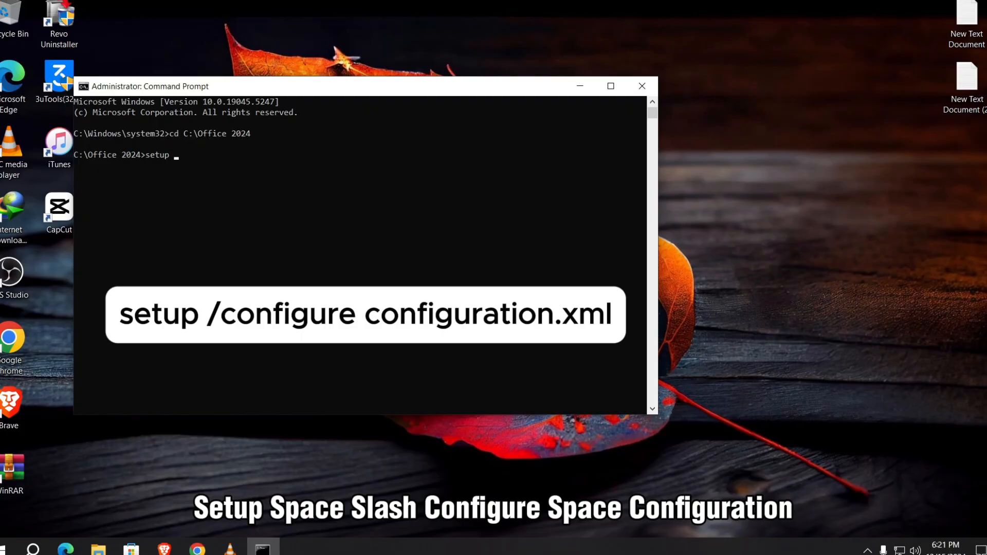
type("/configure con")
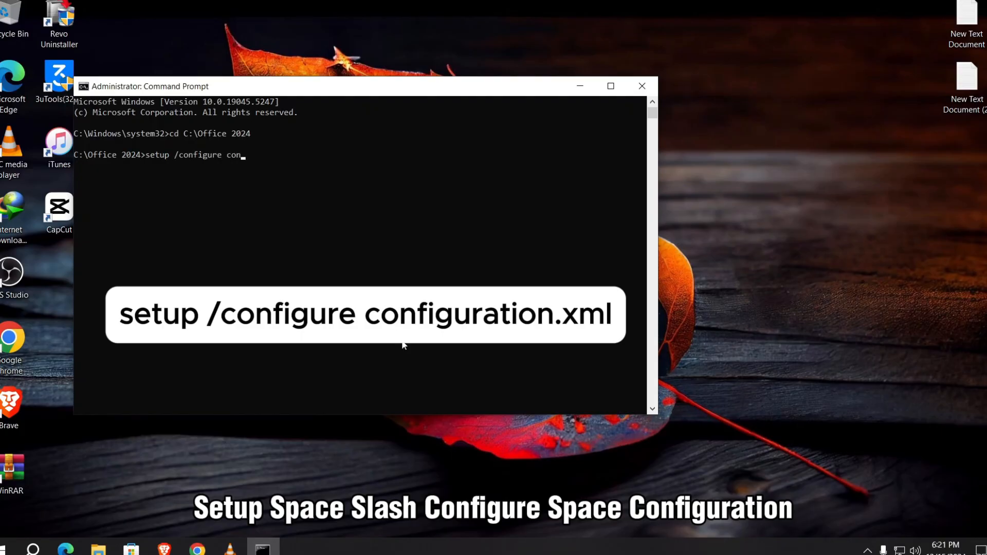
type("figuration.xm")
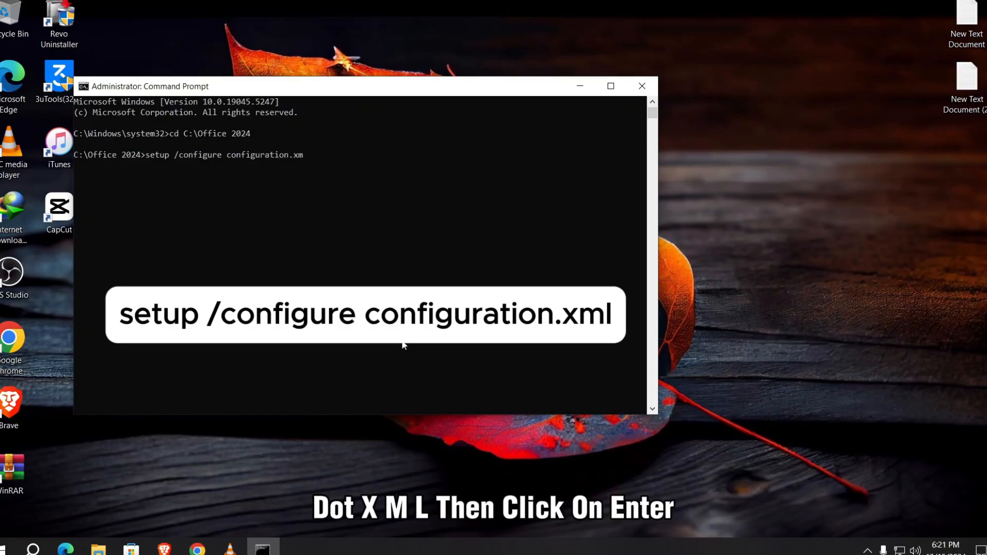
key("Enter")
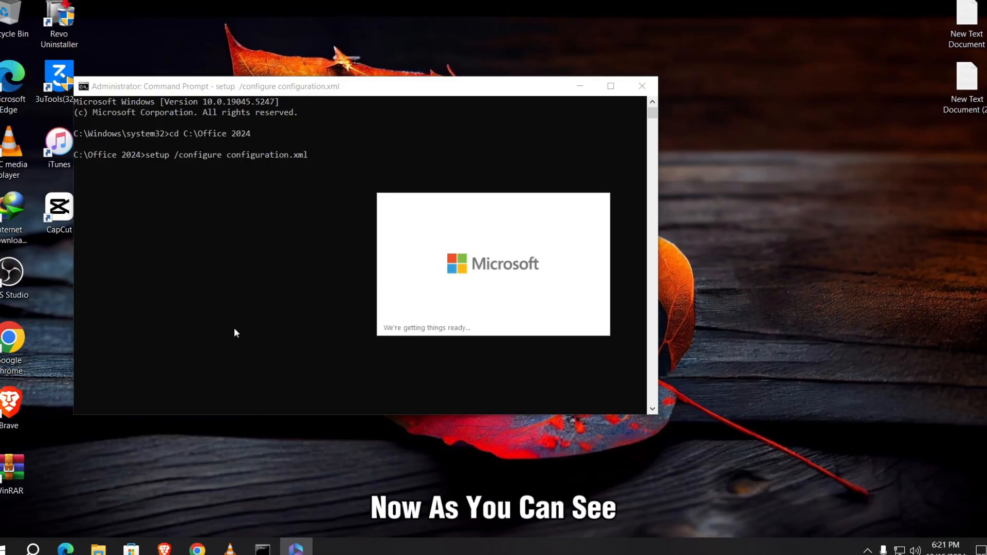
mouse_move(500, 225)
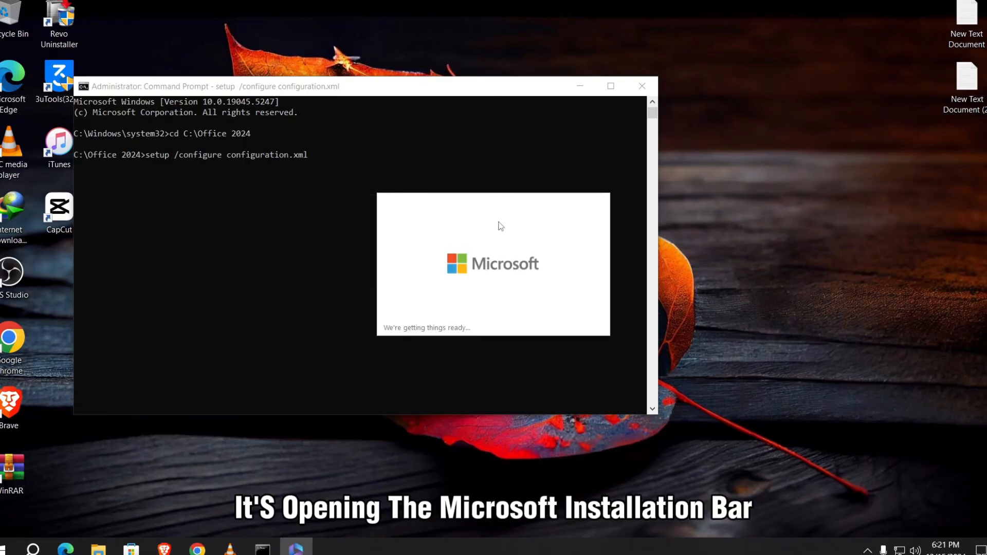
mouse_move(470, 276)
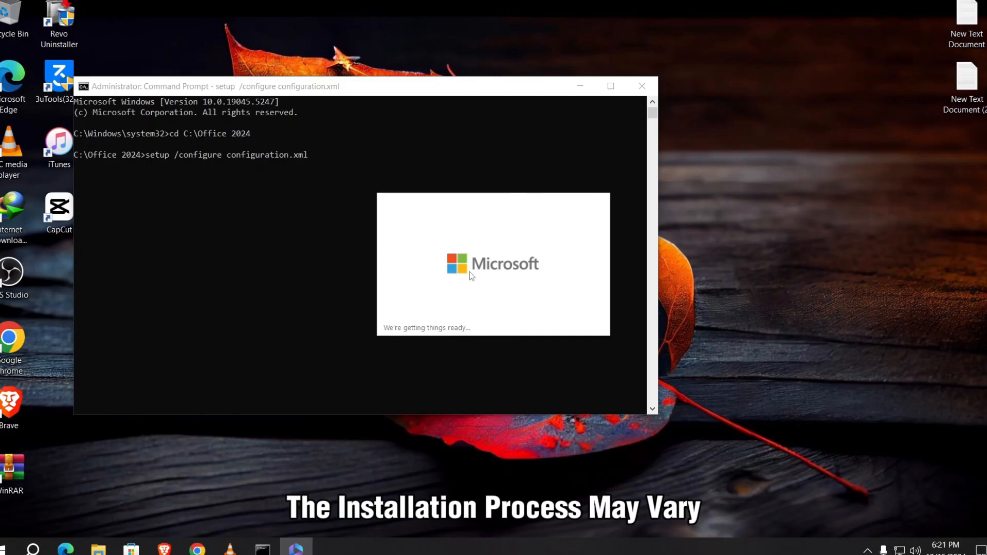
mouse_move(463, 357)
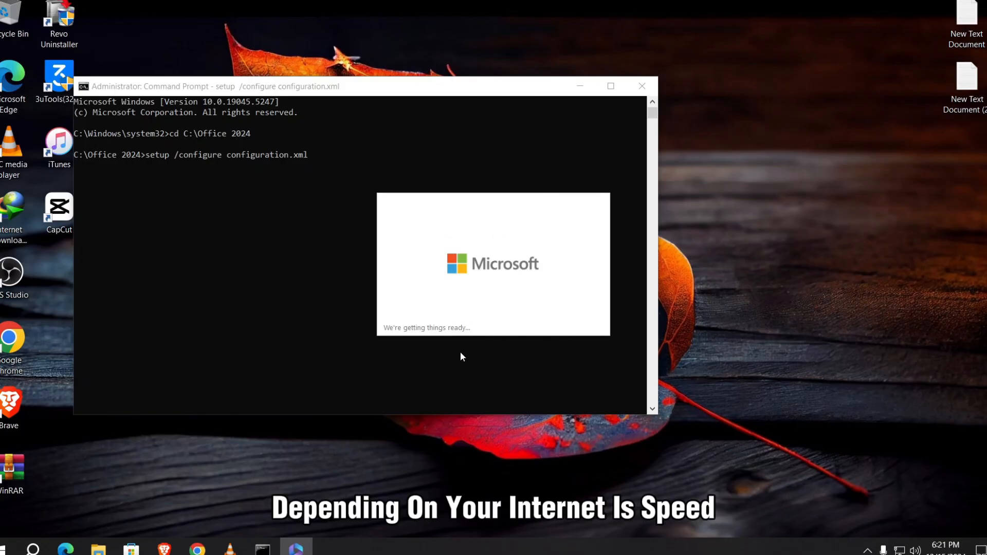
mouse_move(500, 307)
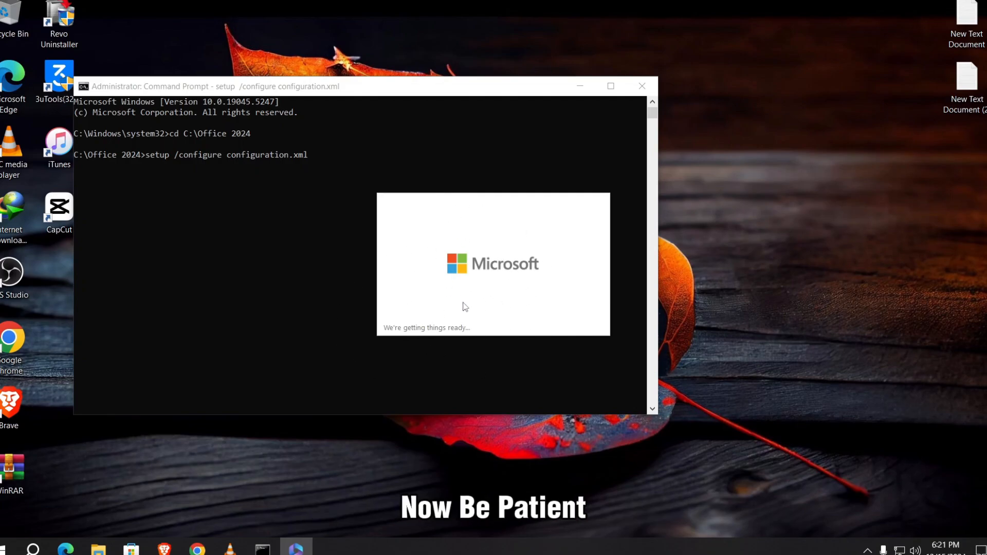
mouse_move(469, 344)
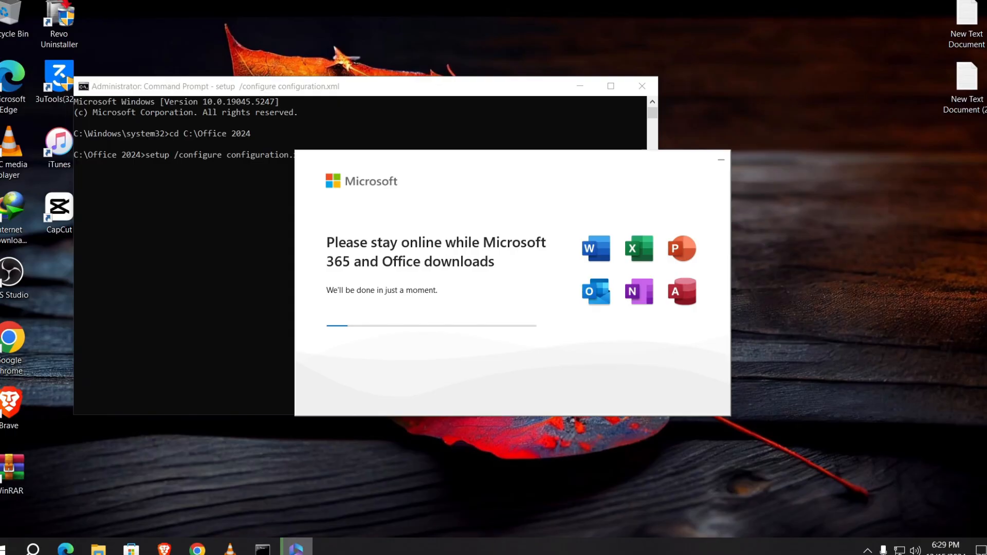
mouse_move(853, 524)
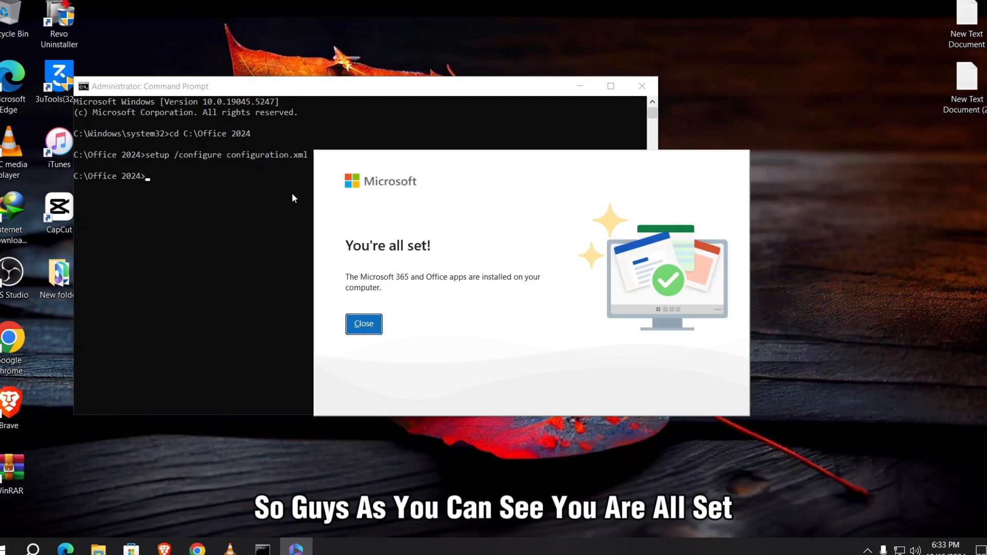
mouse_move(382, 291)
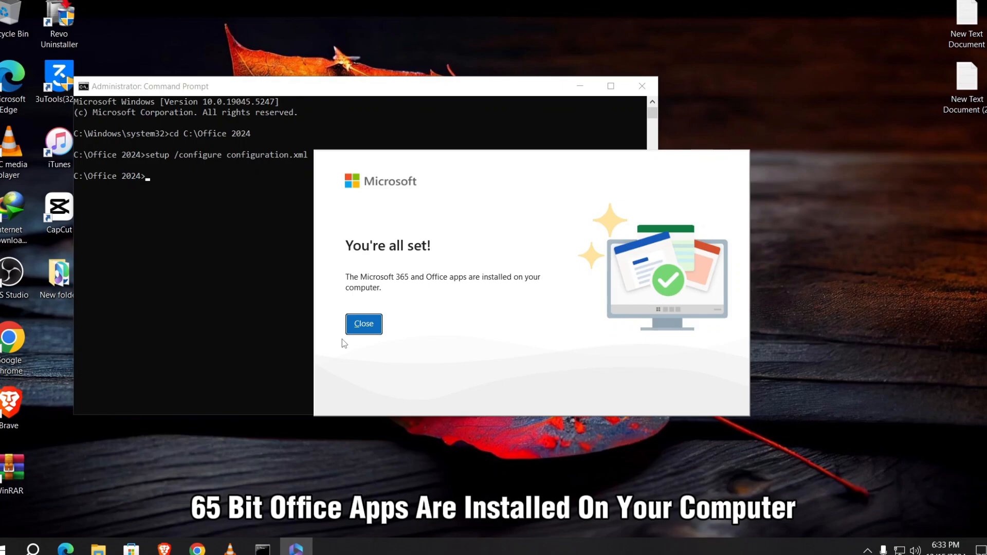
Step: Close the installer's 'You're all set!' window once Office finishes installing
left_click(363, 324)
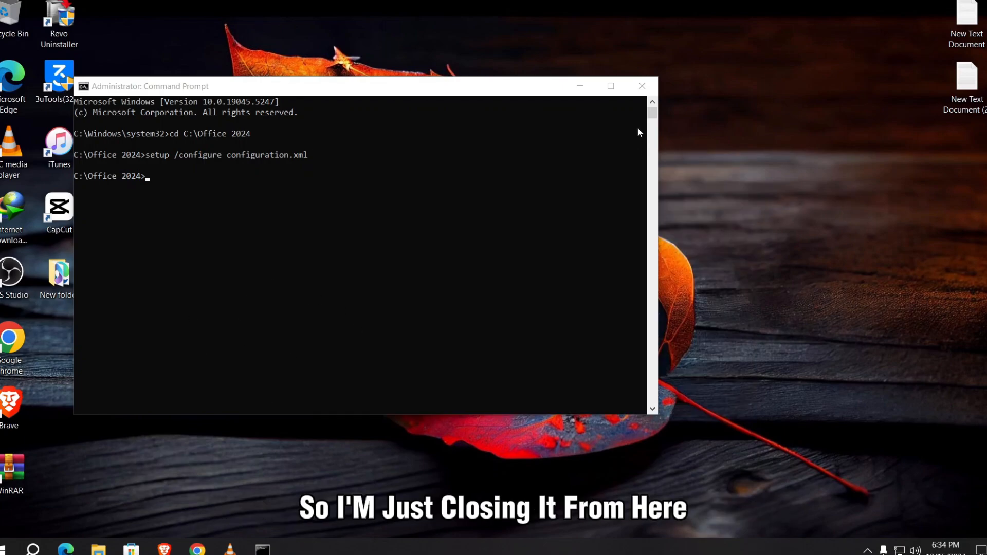
Step: Close Command Prompt and expand the Start menu's Recently added list showing Word, PowerPoint, Outlook, Access, Excel
left_click(642, 86)
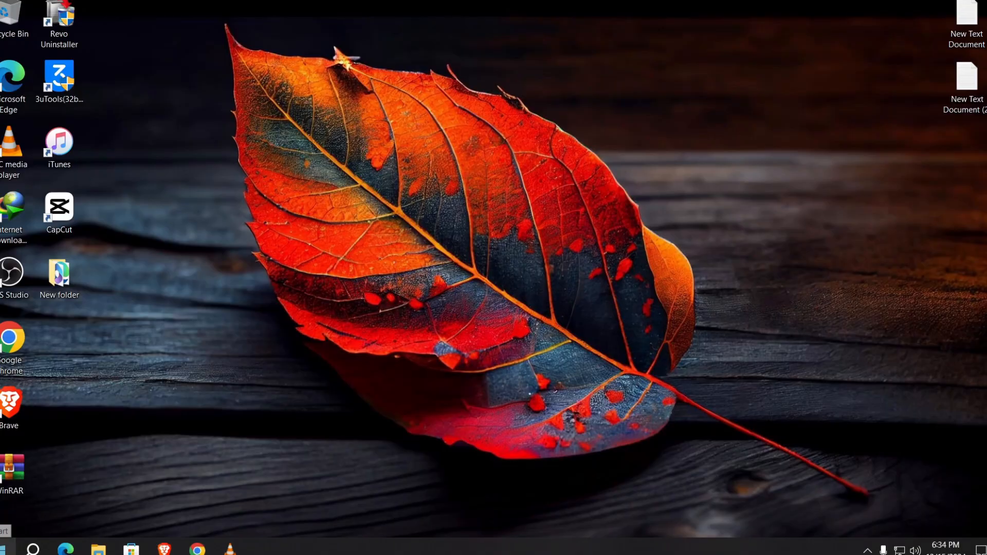
left_click(12, 536)
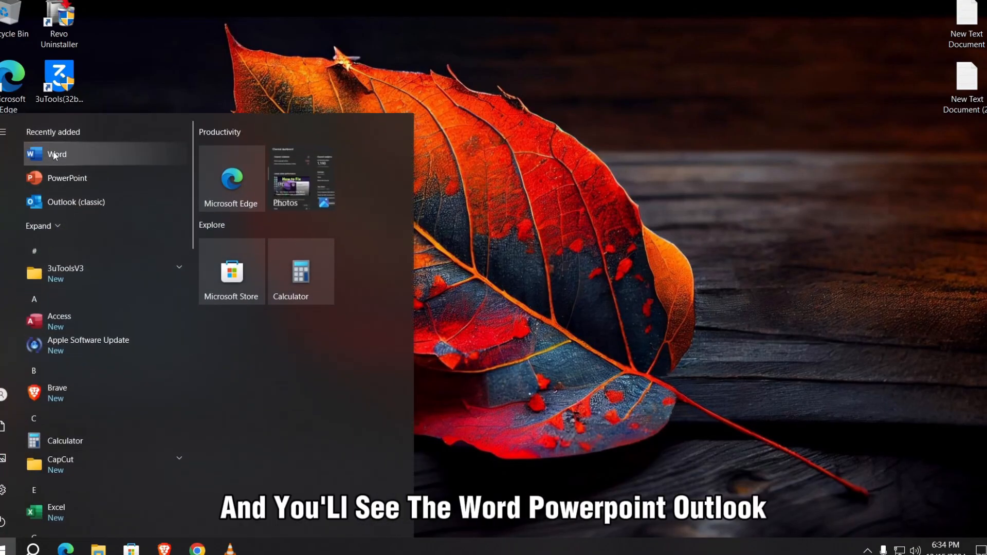
mouse_move(63, 226)
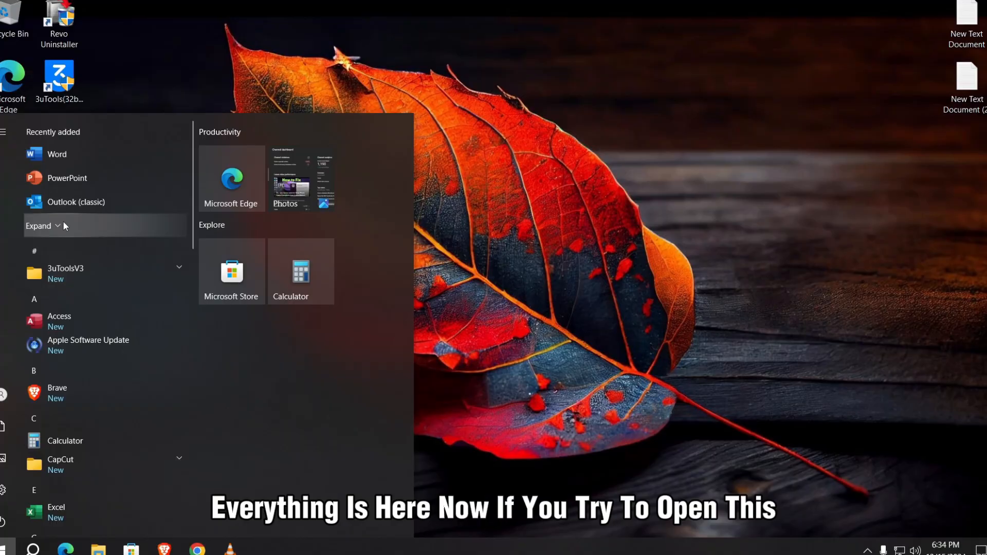
left_click(57, 154)
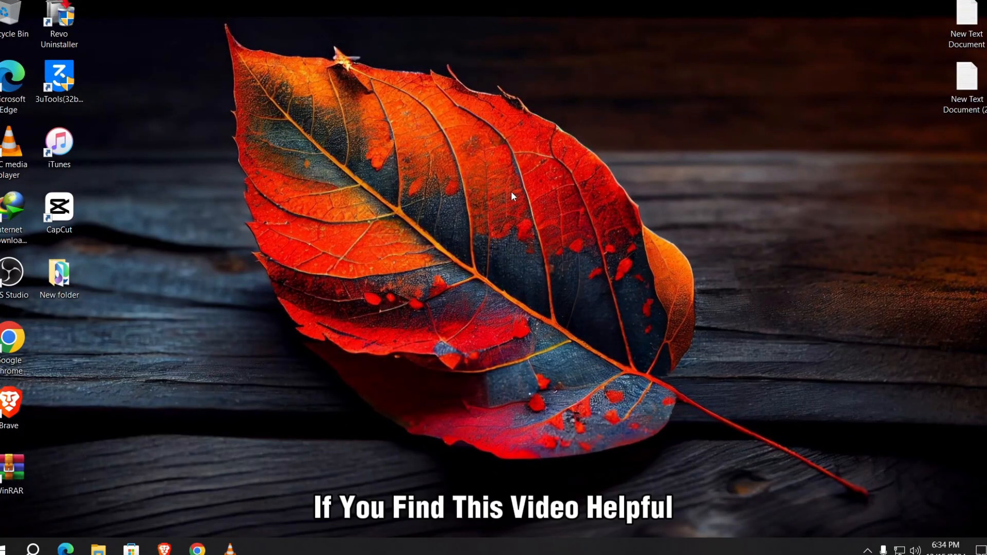
mouse_move(519, 246)
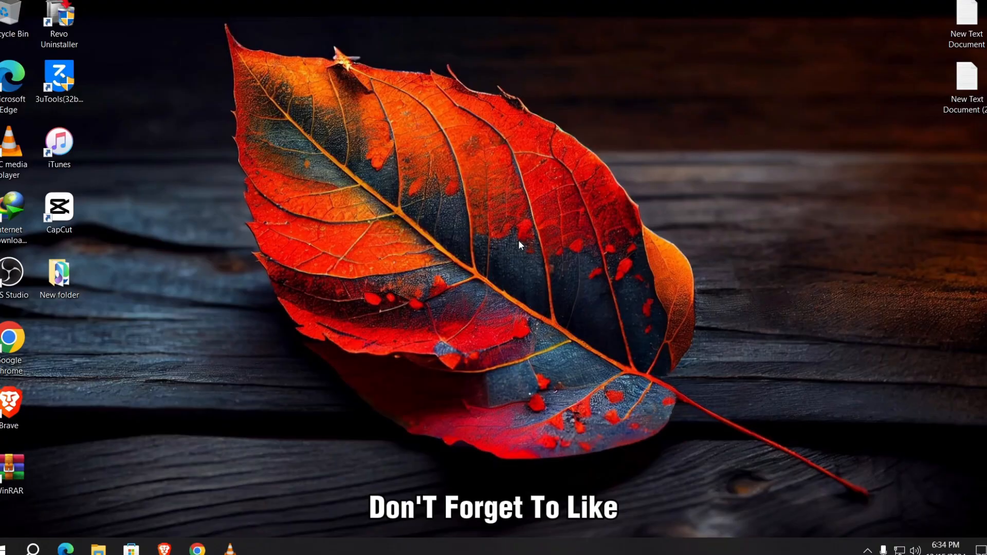